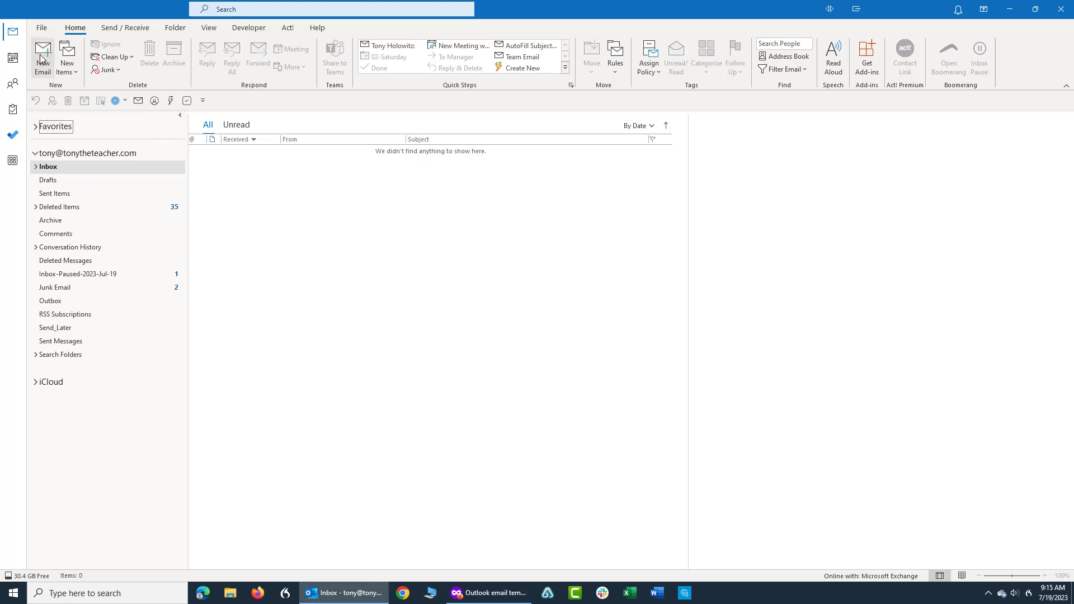
Step: Start a new email and open the Shared Email Templates pane to browse saved templates
{"action": "left_click", "coordinate": [43, 58]}
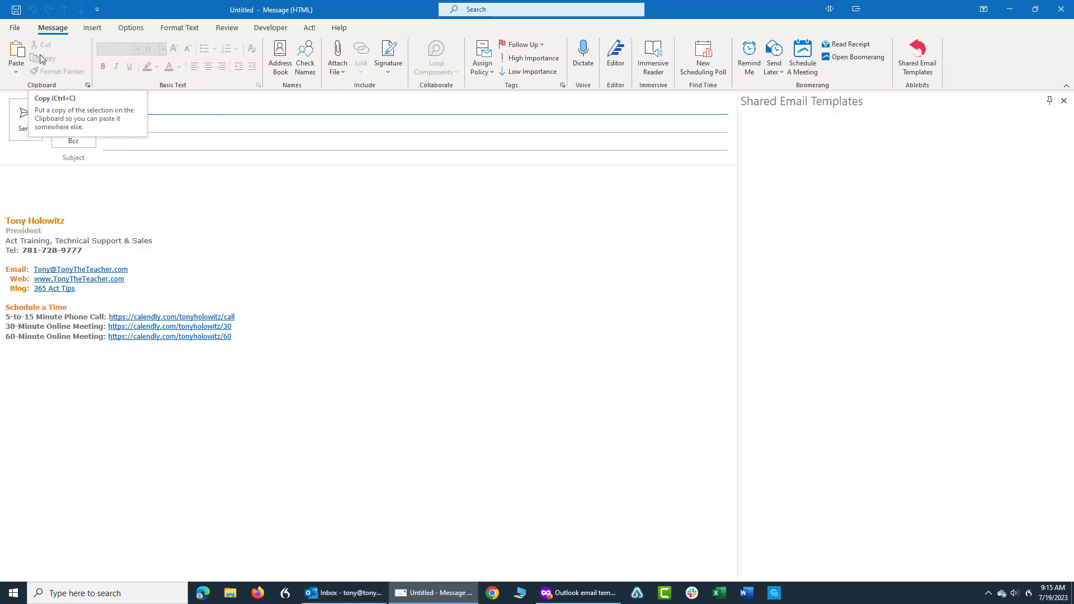
{"action": "left_click", "coordinate": [789, 209]}
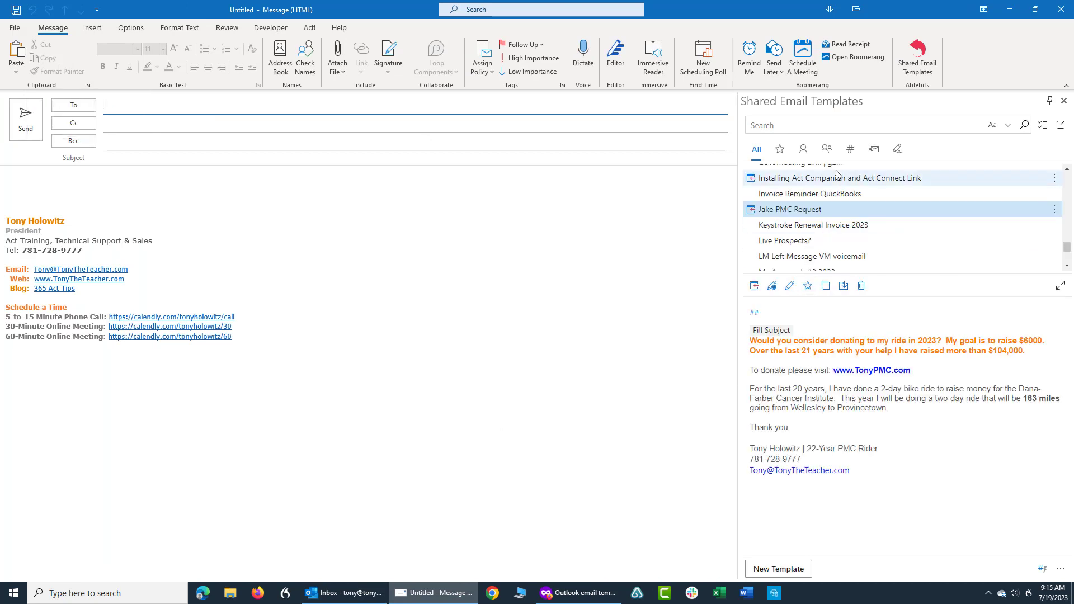
{"action": "mouse_move", "coordinate": [855, 192]}
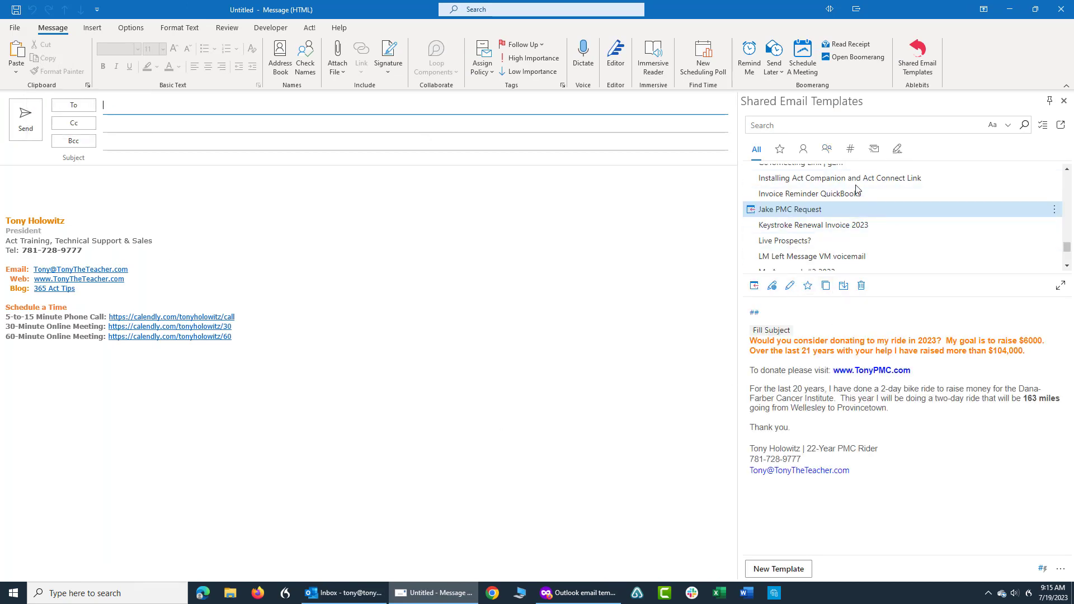
{"action": "left_click", "coordinate": [813, 225]}
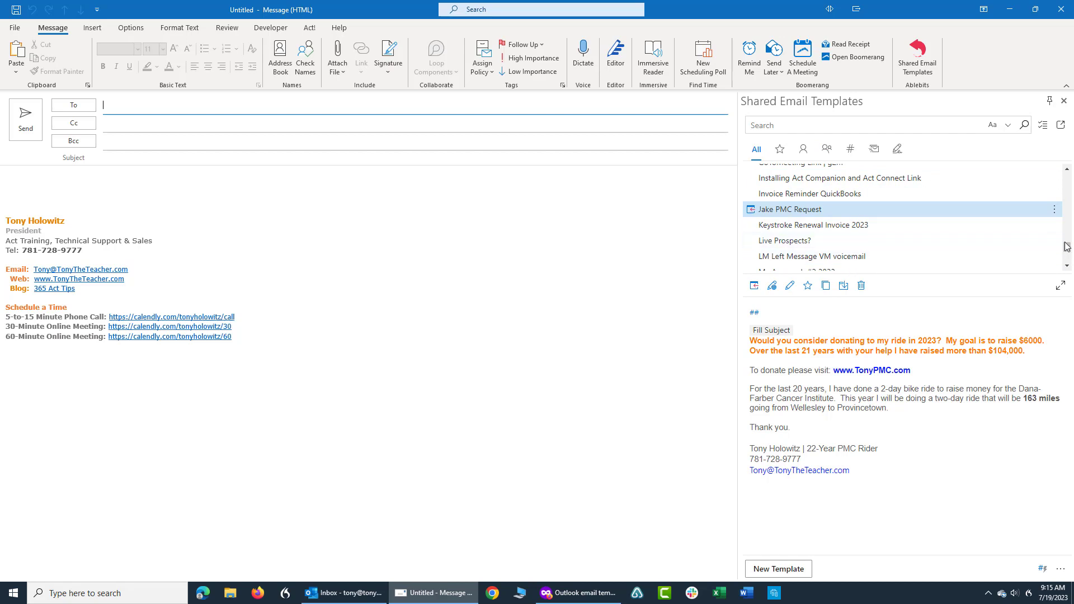
{"action": "scroll", "scroll_direction": "up", "scroll_amount": 3}
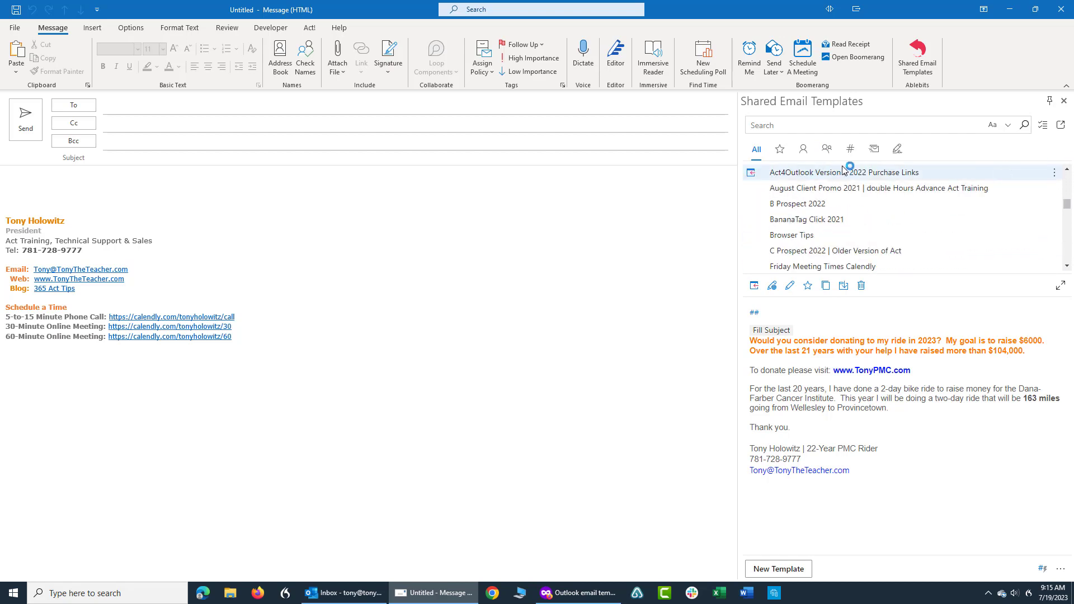
{"action": "mouse_move", "coordinate": [789, 179]}
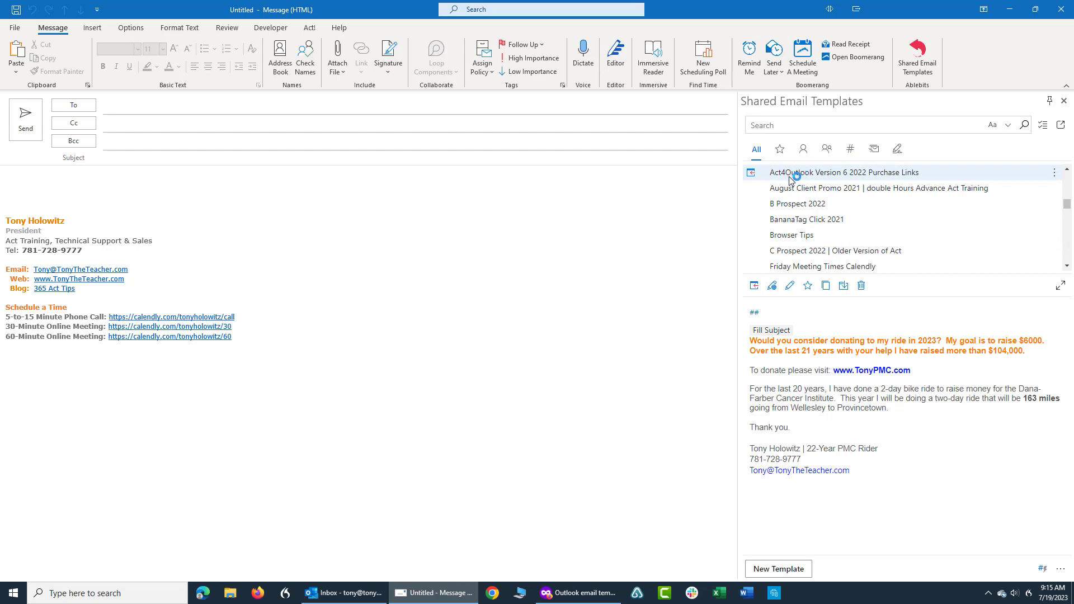
{"action": "mouse_move", "coordinate": [599, 302]}
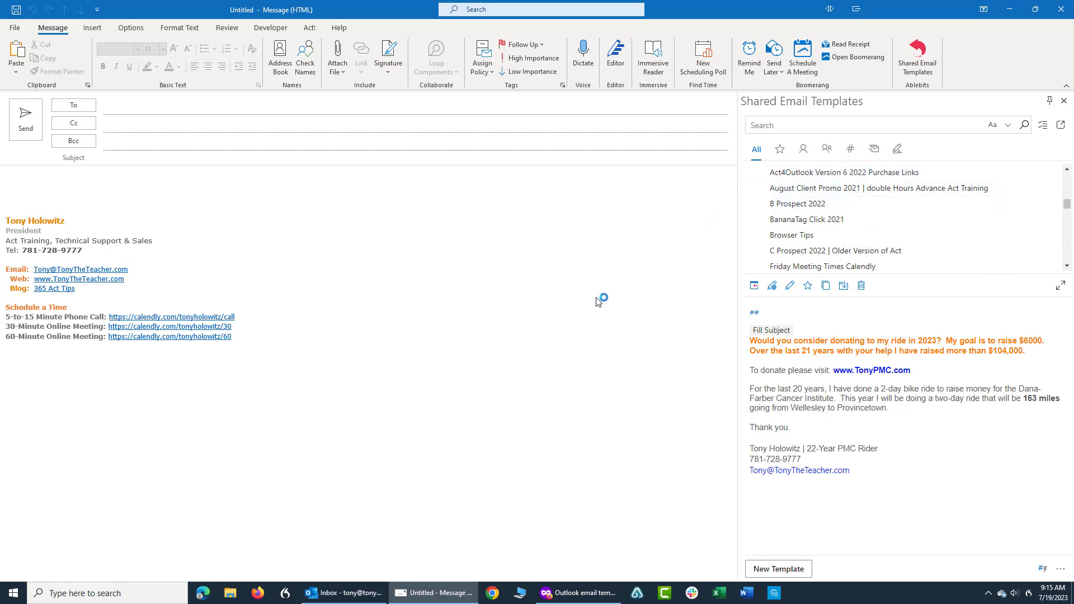
{"action": "mouse_move", "coordinate": [482, 363]}
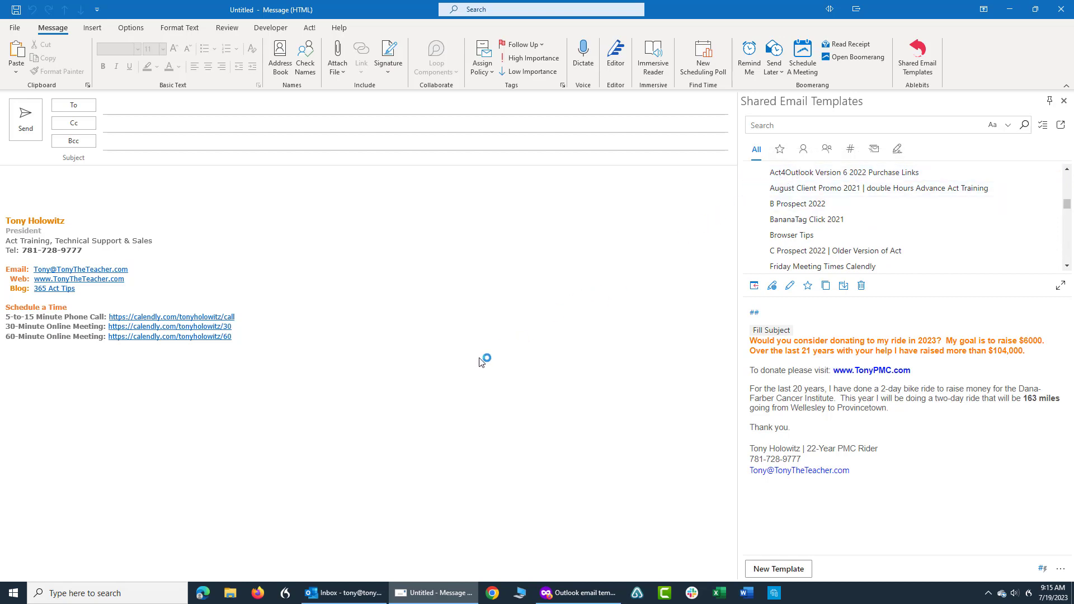
{"action": "mouse_move", "coordinate": [481, 361]}
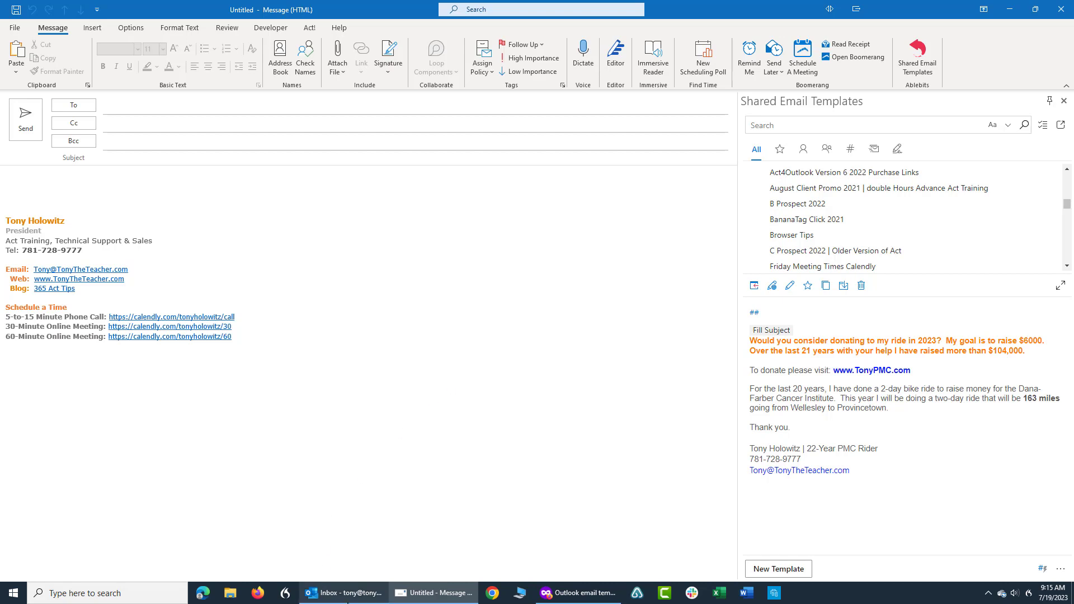
{"action": "left_click", "coordinate": [342, 592]}
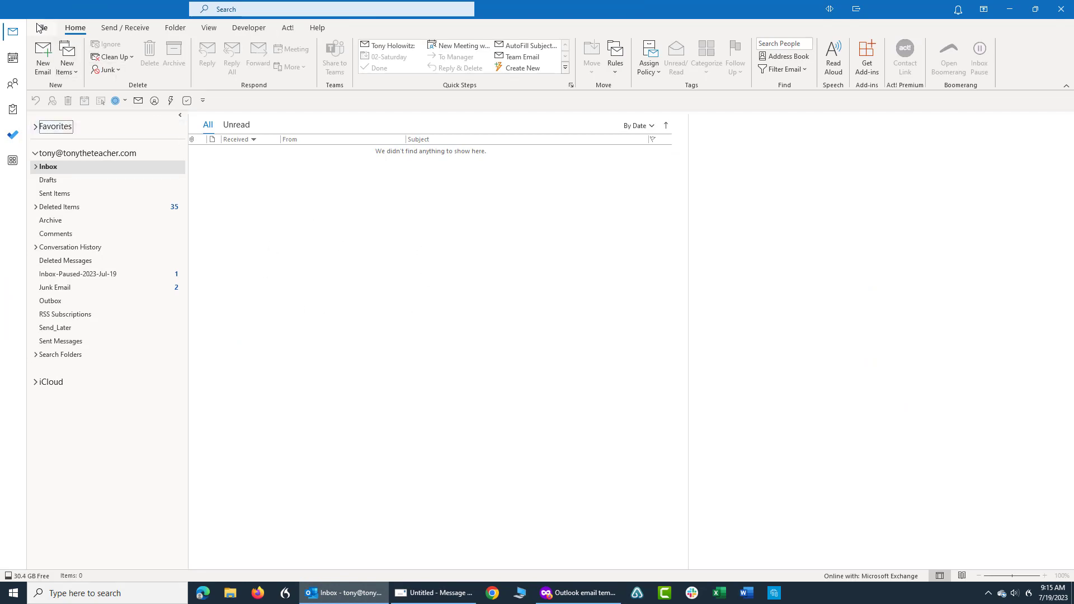
{"action": "left_click", "coordinate": [39, 27]}
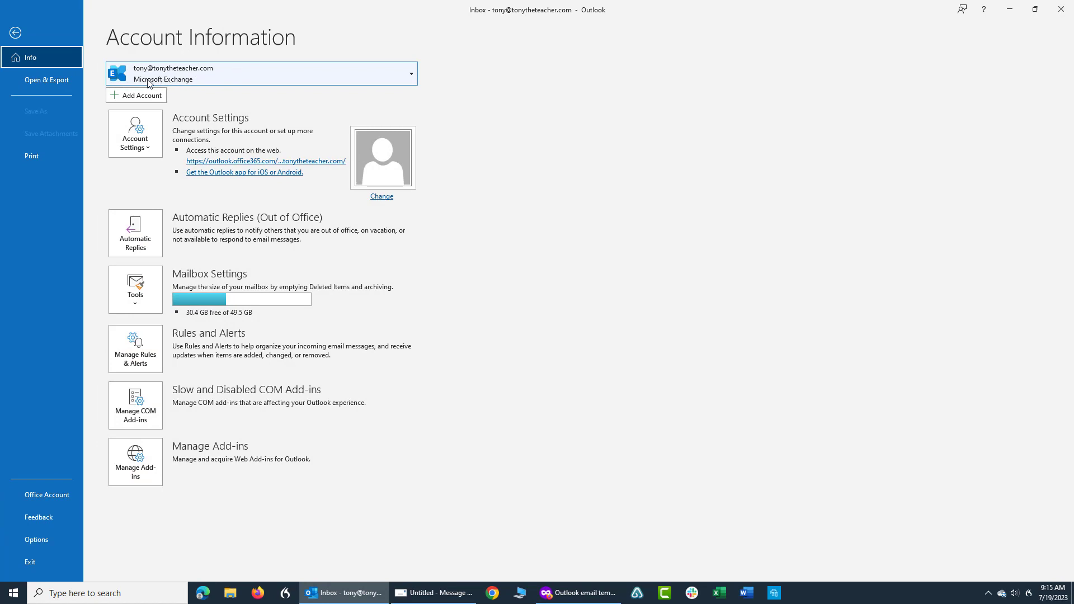
{"action": "mouse_move", "coordinate": [182, 80]}
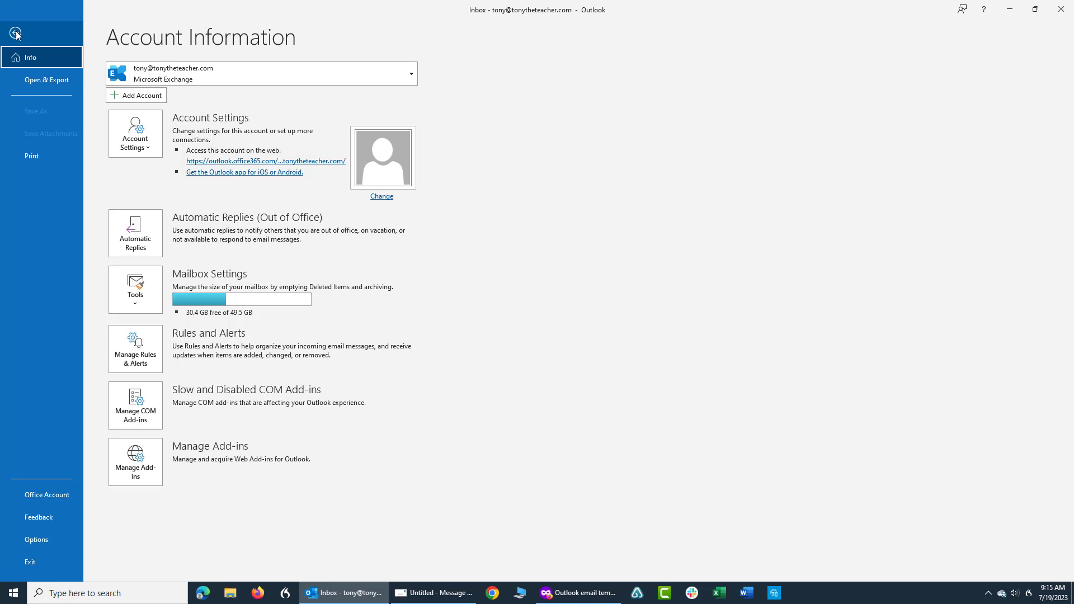
{"action": "left_click", "coordinate": [15, 33]}
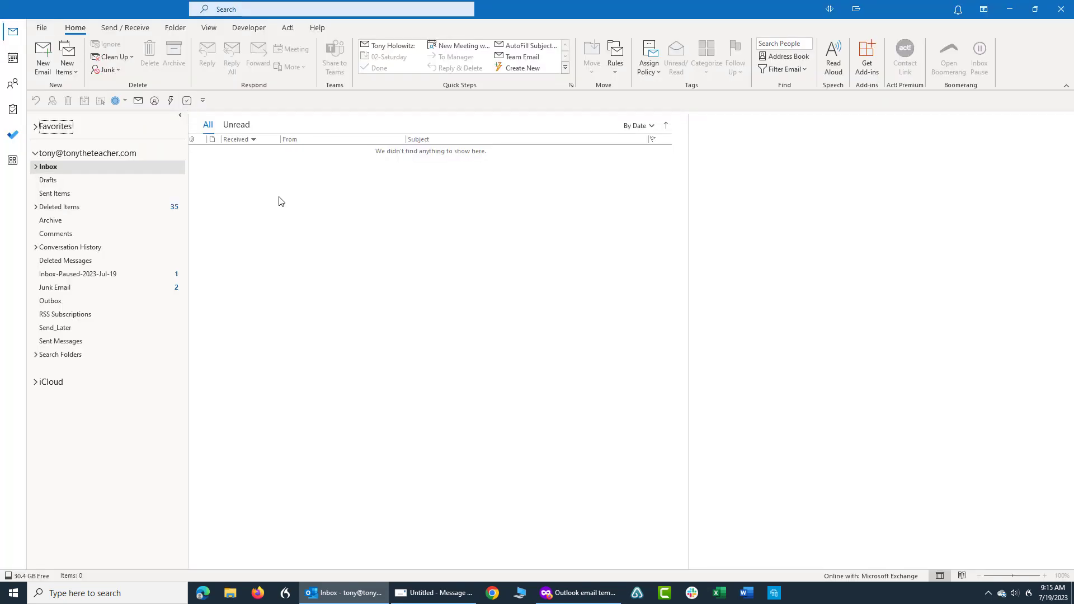
{"action": "mouse_move", "coordinate": [400, 290]}
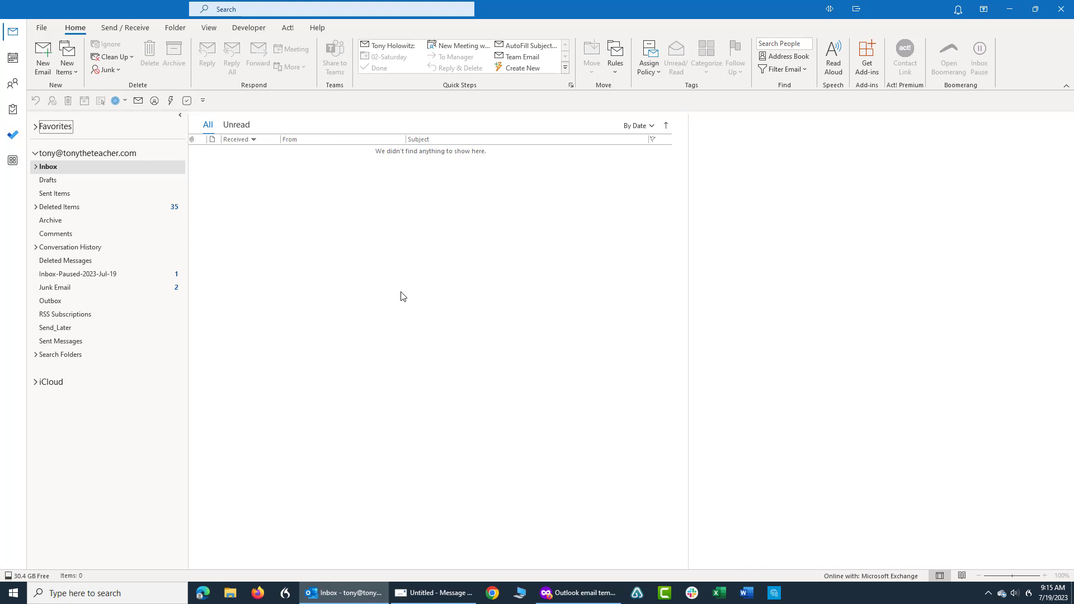
{"action": "mouse_move", "coordinate": [413, 284]}
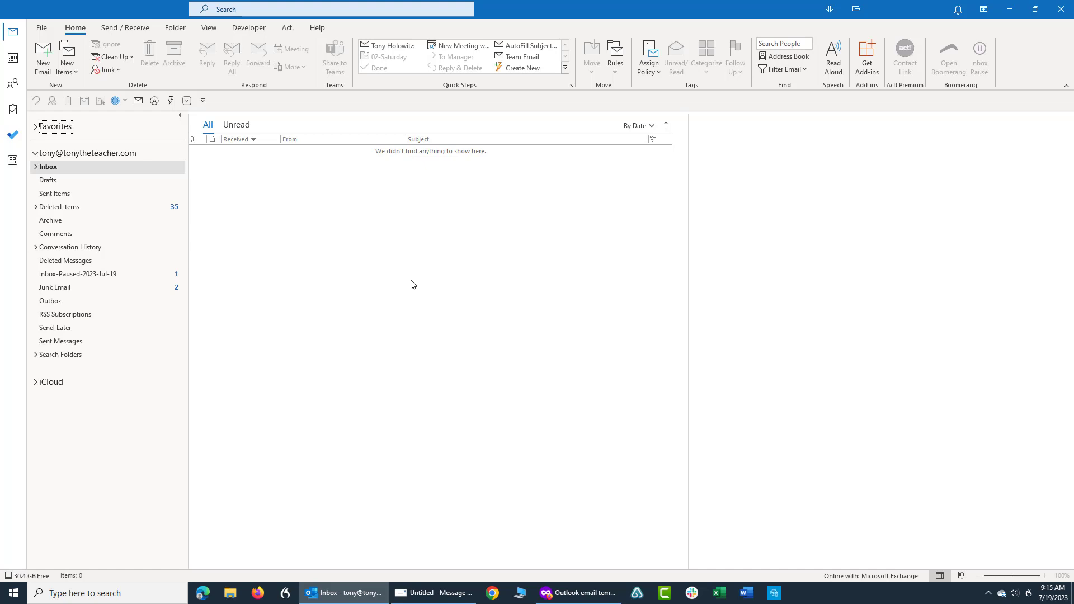
{"action": "mouse_move", "coordinate": [479, 217]}
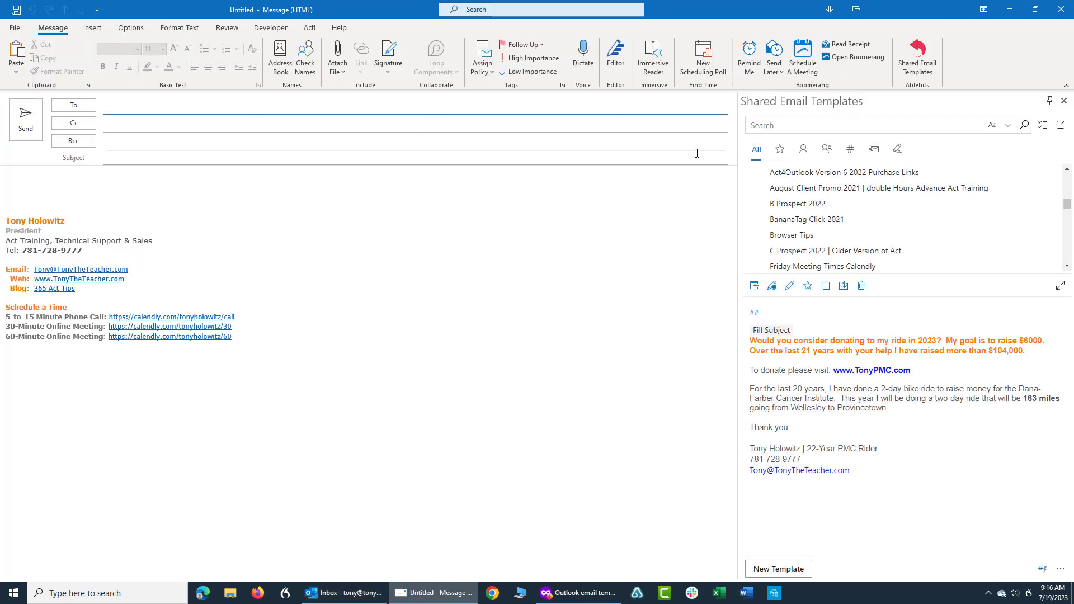
{"action": "left_click", "coordinate": [797, 203]}
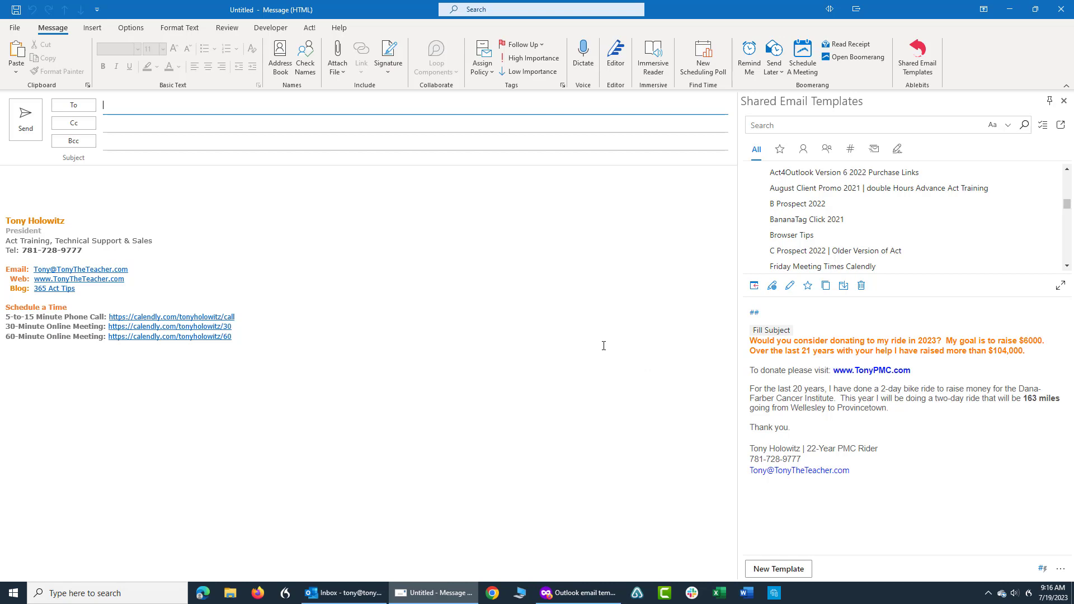
{"action": "mouse_move", "coordinate": [246, 262]}
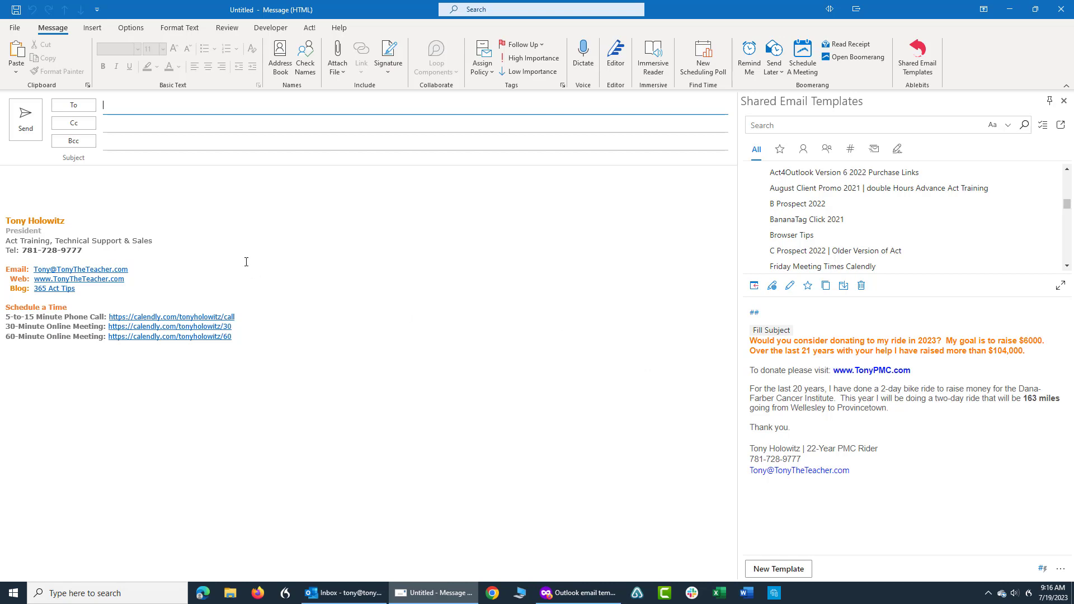
{"action": "left_click", "coordinate": [411, 158]}
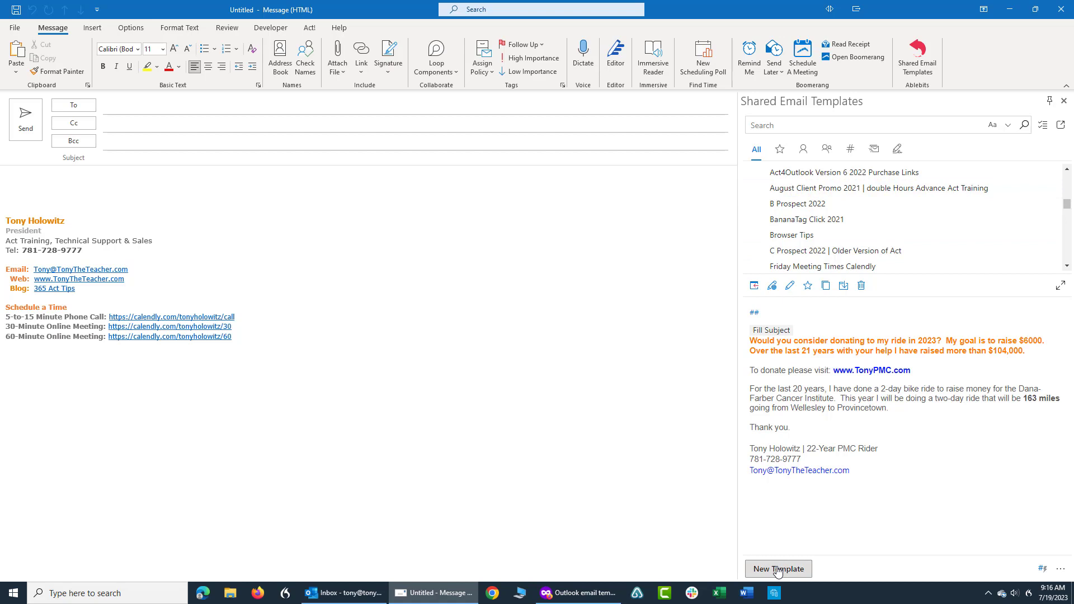
Step: Start a blank 'New Template' in the Shared Email Templates pane
{"action": "left_click", "coordinate": [777, 569]}
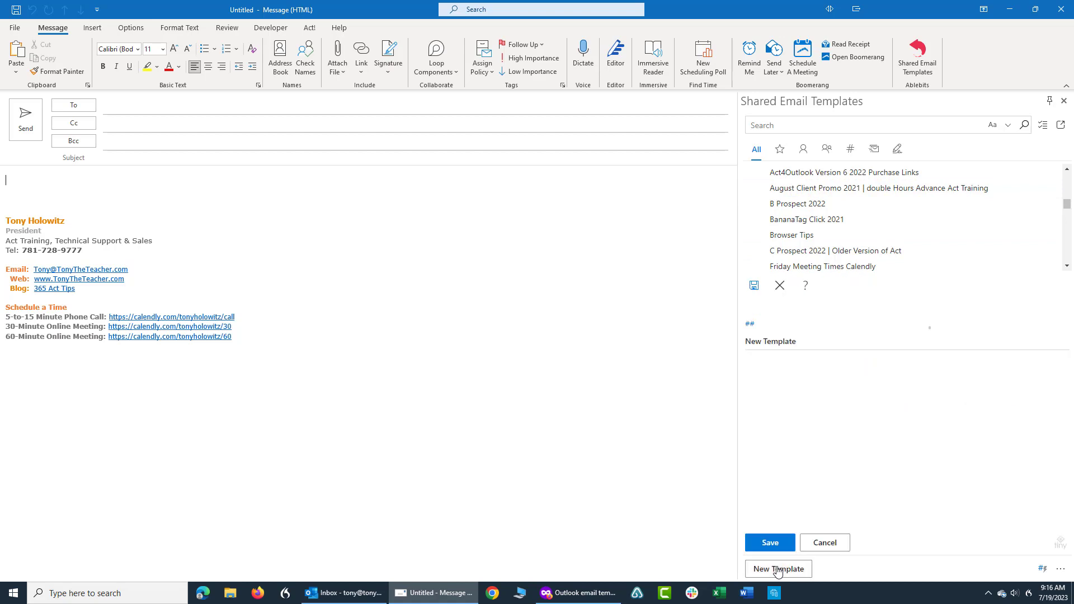
{"action": "left_click", "coordinate": [778, 570]}
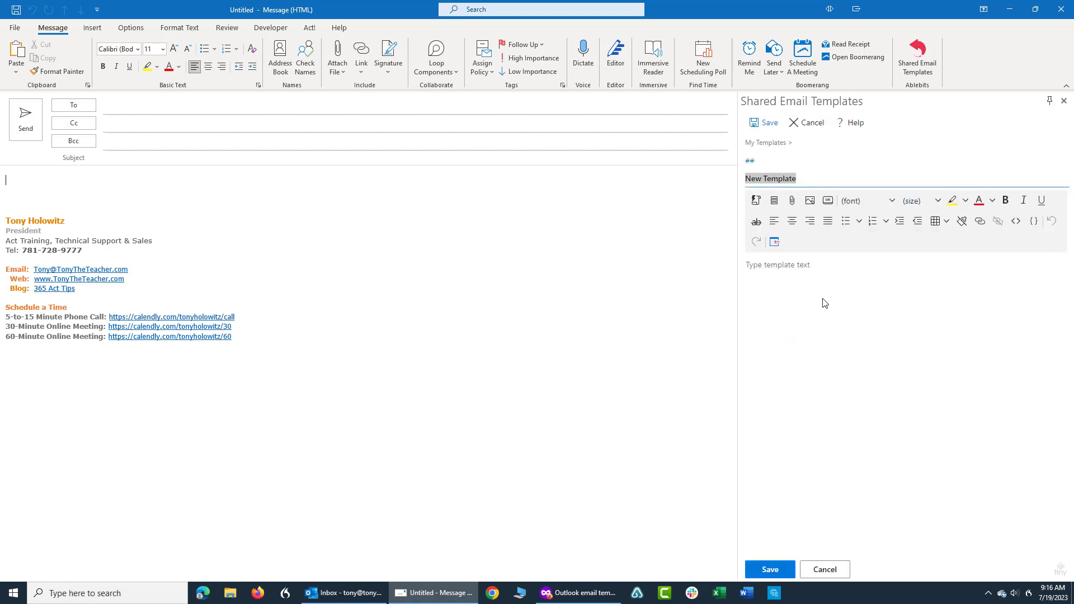
{"action": "mouse_move", "coordinate": [757, 201]}
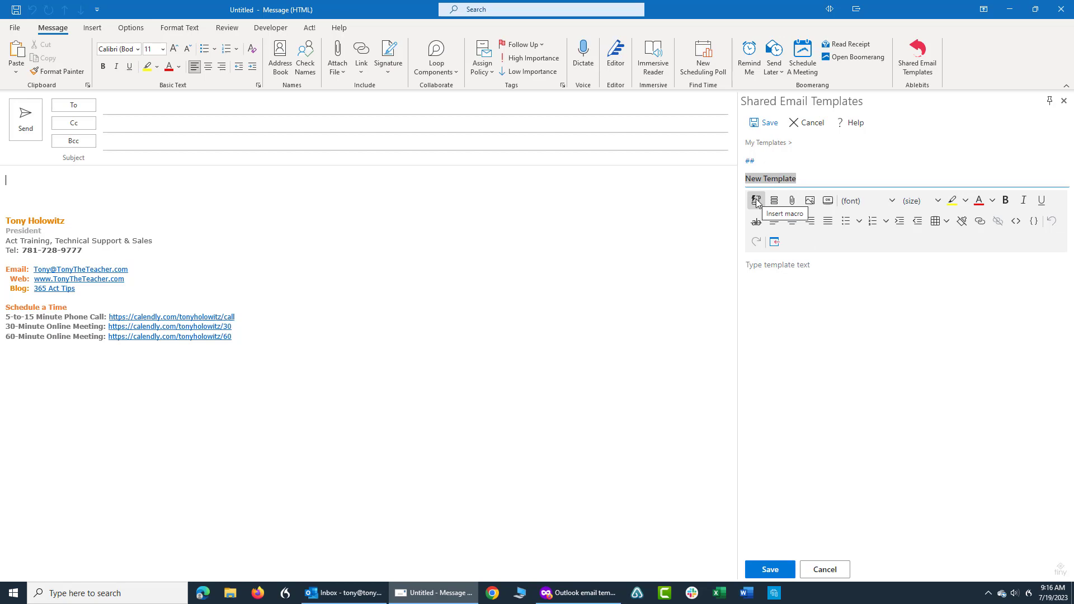
{"action": "mouse_move", "coordinate": [757, 201]}
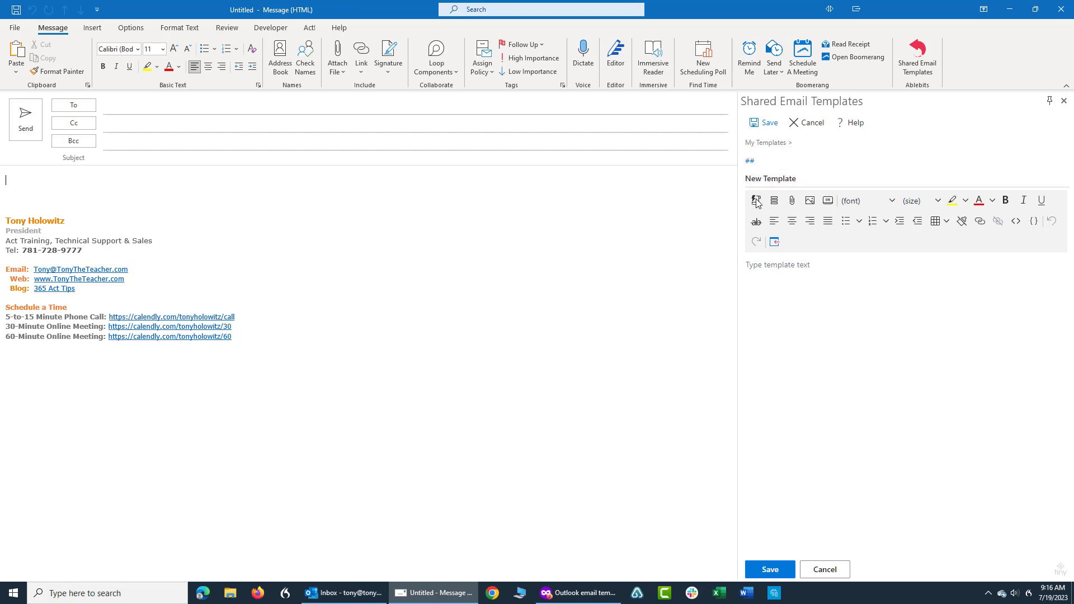
Step: Insert the Fill Subject macro into the new template
{"action": "left_click", "coordinate": [757, 200]}
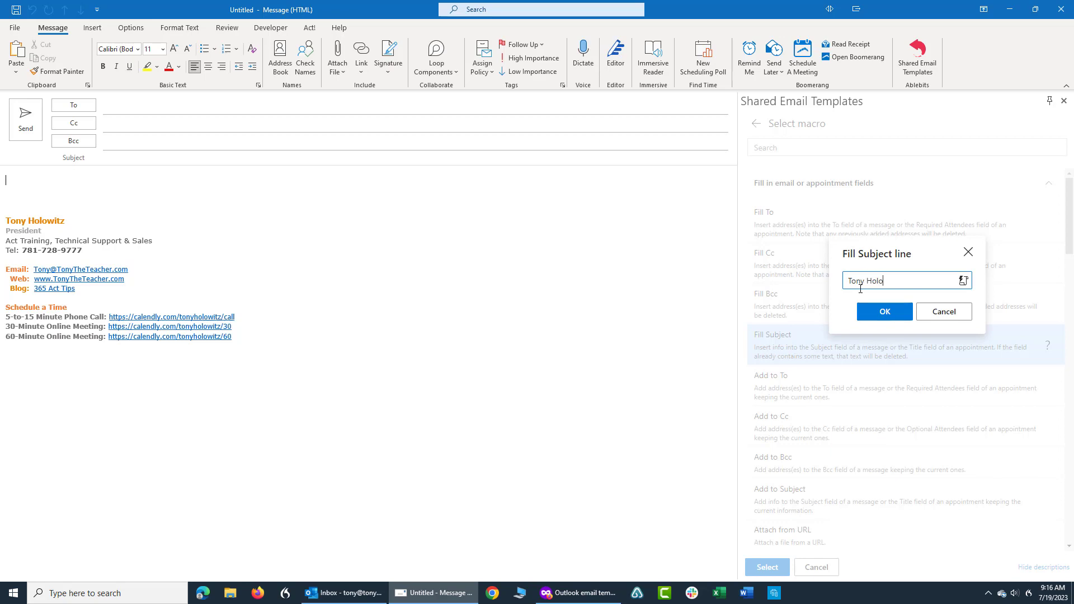
{"action": "type", "text": "owitz"}
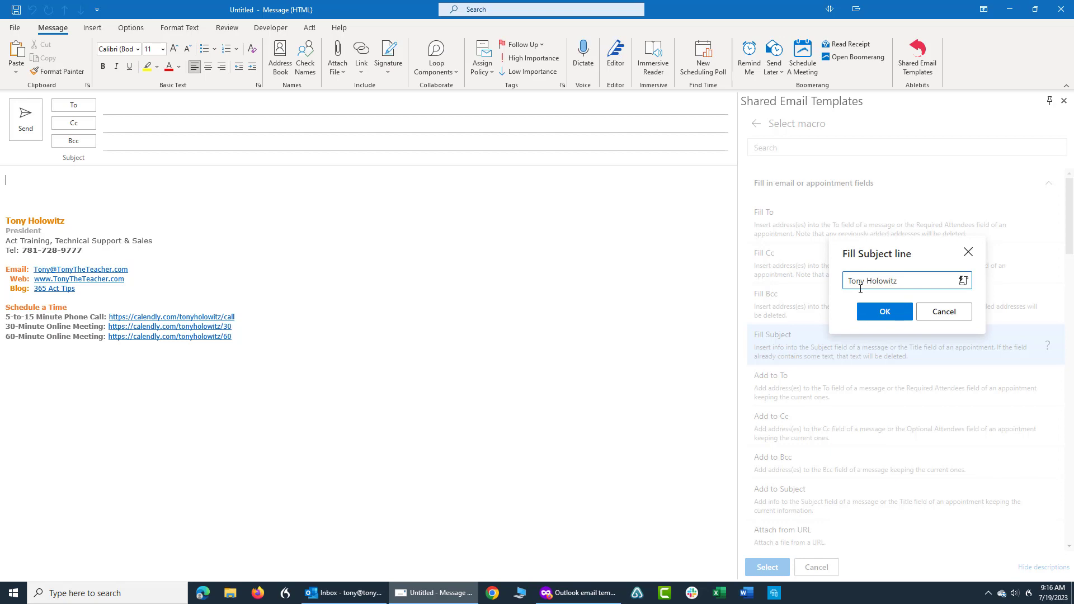
{"action": "type", "text": ": S"}
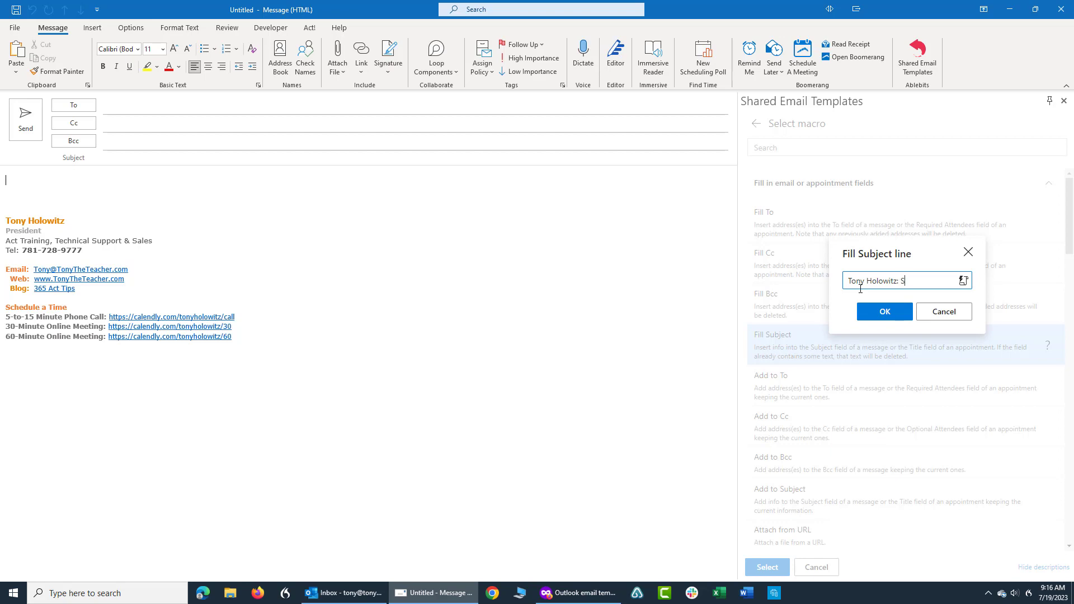
{"action": "type", "text": "hared E"}
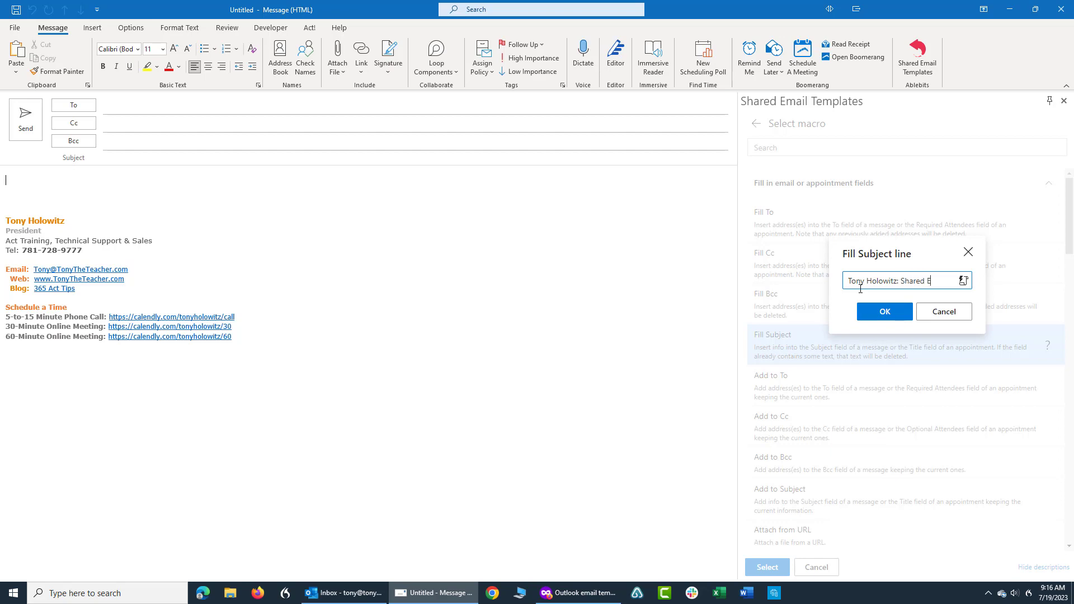
{"action": "type", "text": "mail Templates"}
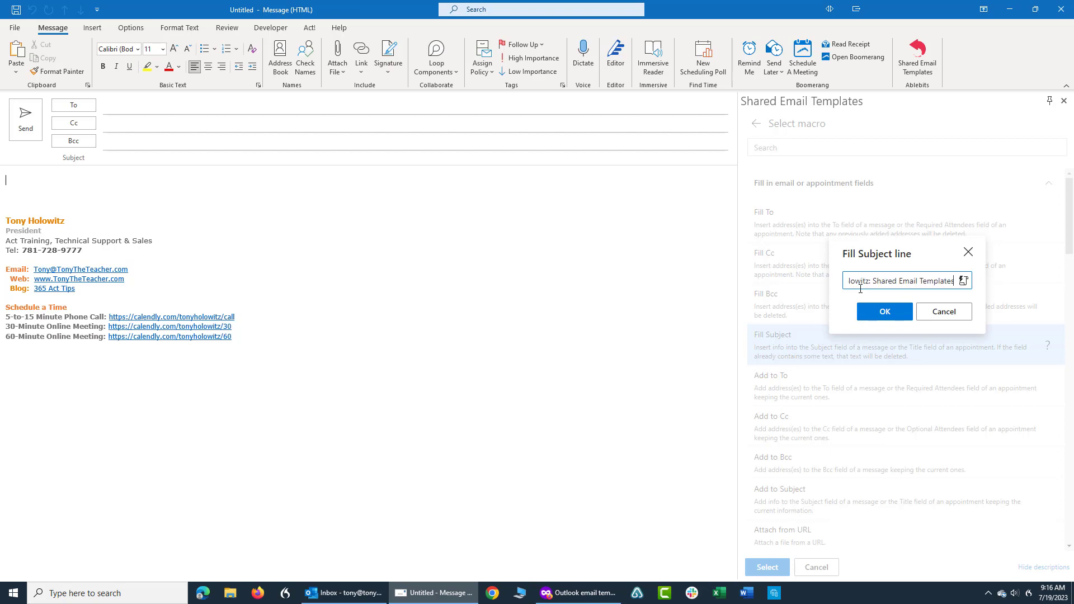
{"action": "mouse_move", "coordinate": [882, 303]}
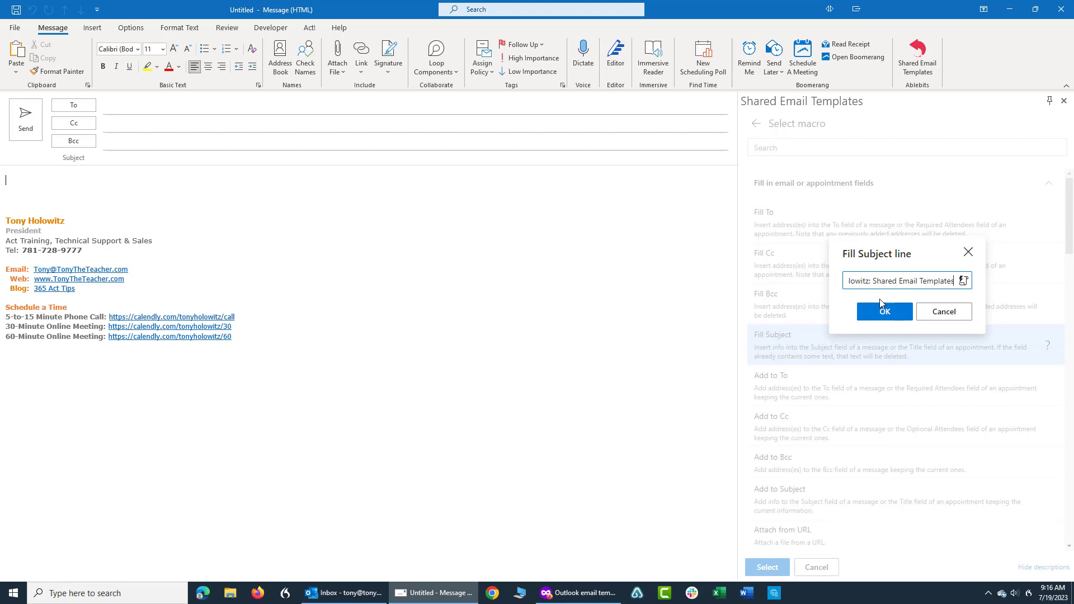
Step: Add a 'Greetings.' line after the subject placeholder and split the body into paragraphs
{"action": "left_click", "coordinate": [884, 311]}
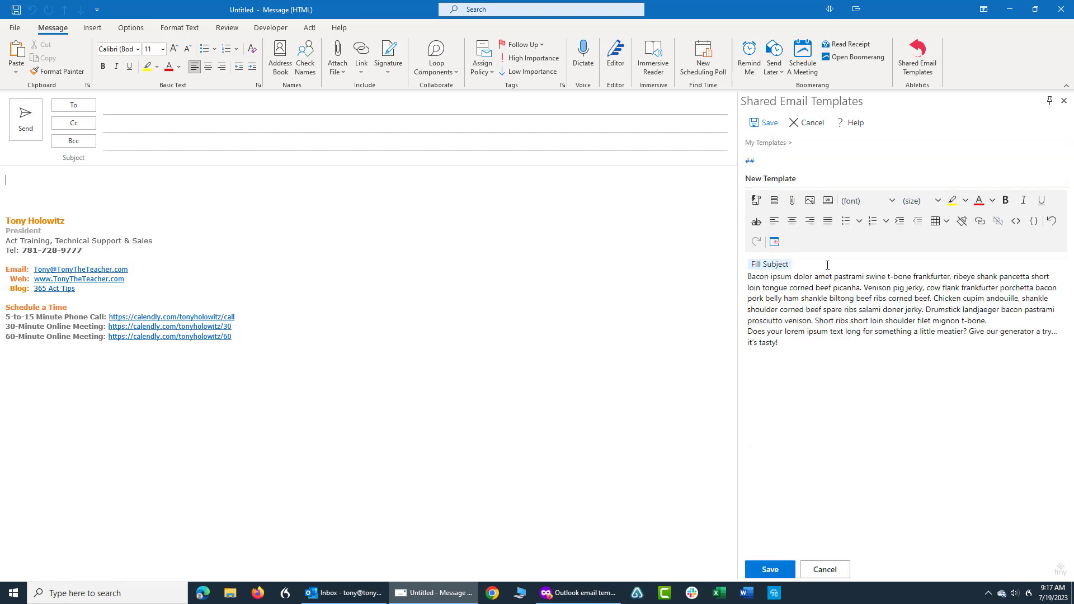
{"action": "type", "text": "Greet"}
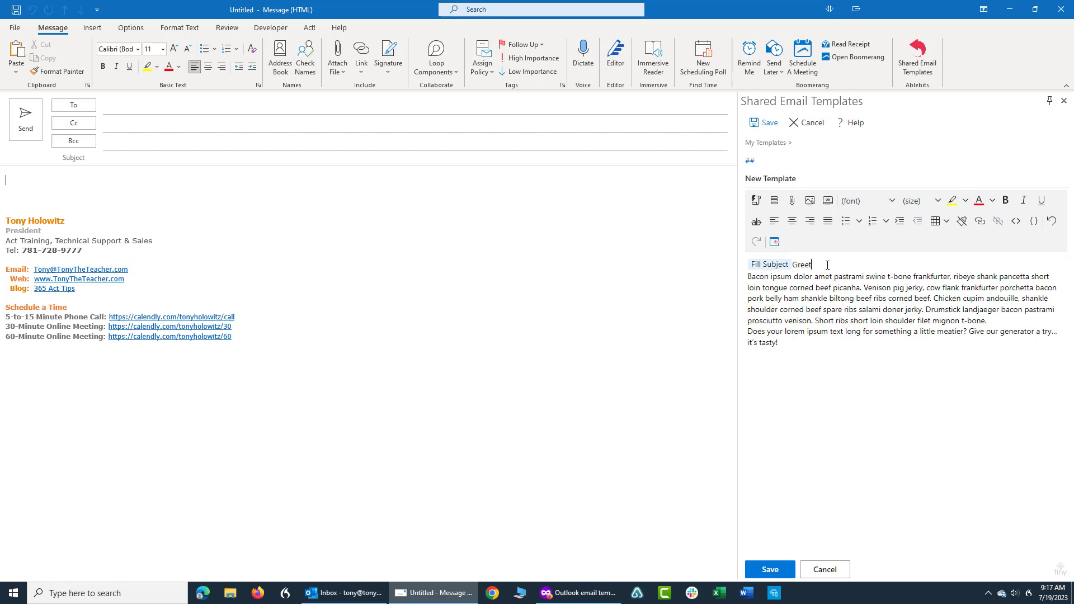
{"action": "type", "text": "ings,"}
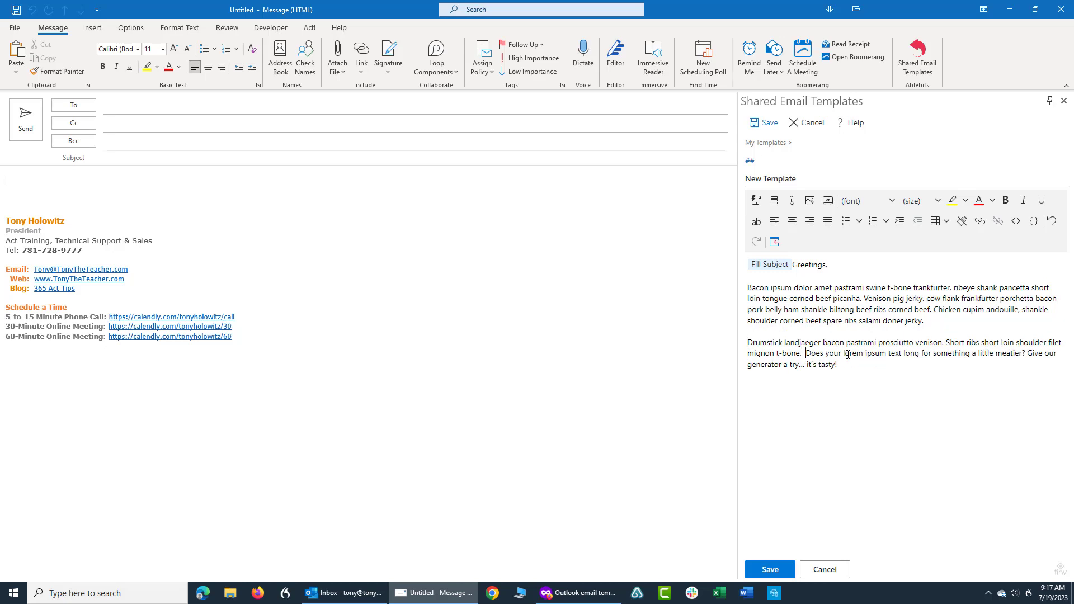
{"action": "left_click", "coordinate": [799, 178]}
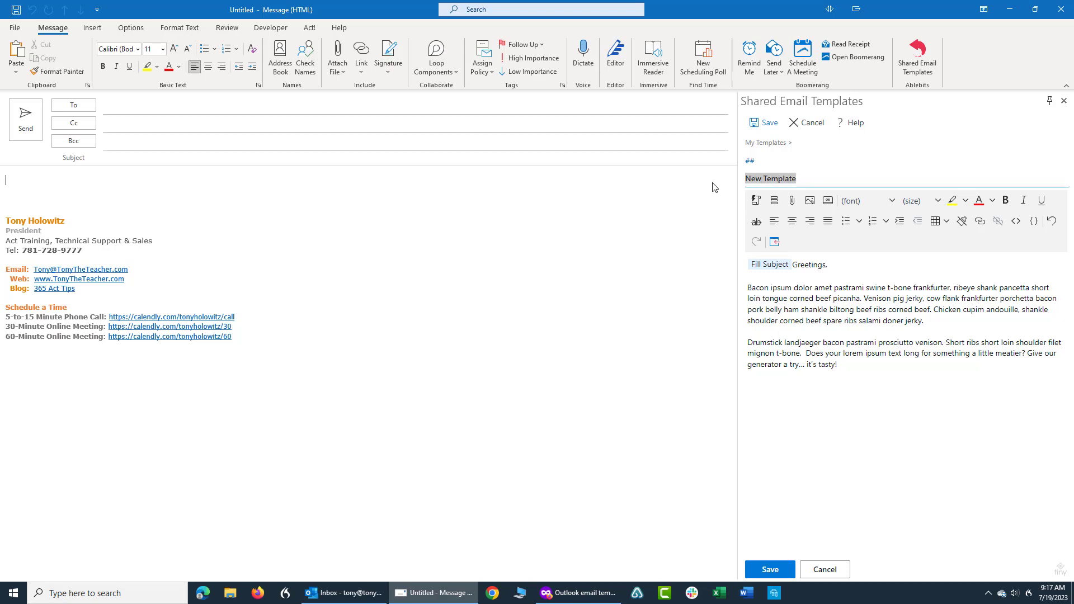
Step: Replace 'New Template' with 'Bacon Shared' as the template name
{"action": "type", "text": "Ba"}
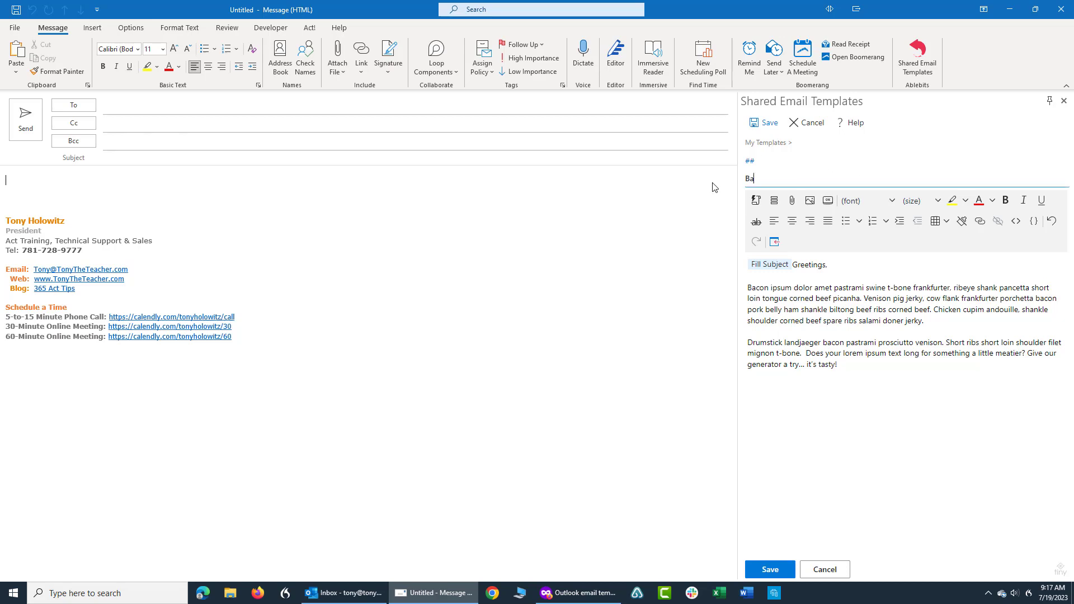
{"action": "type", "text": "con"}
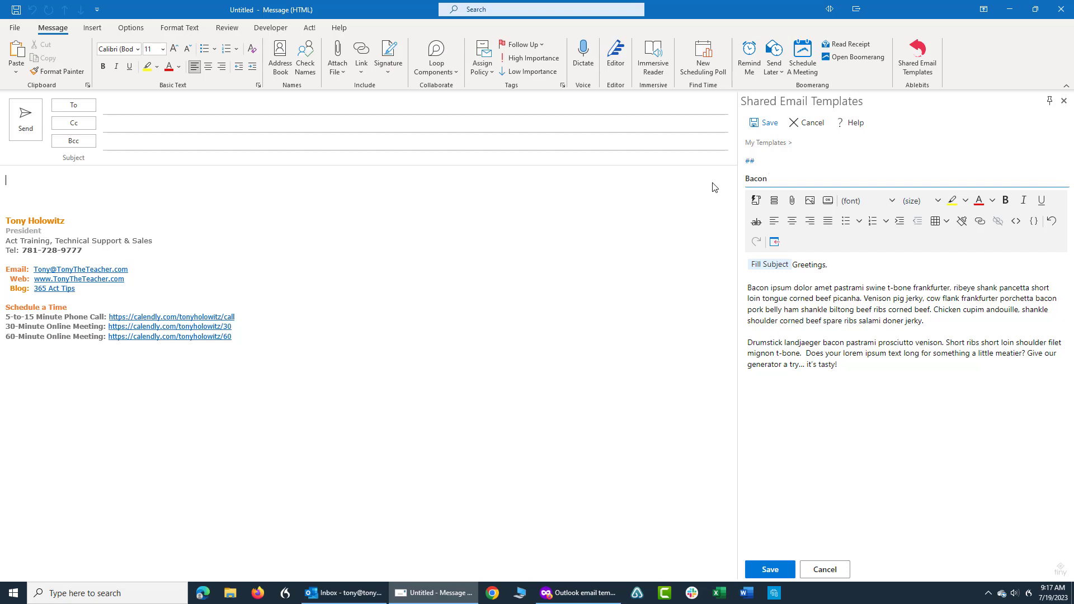
{"action": "type", "text": "Sha"}
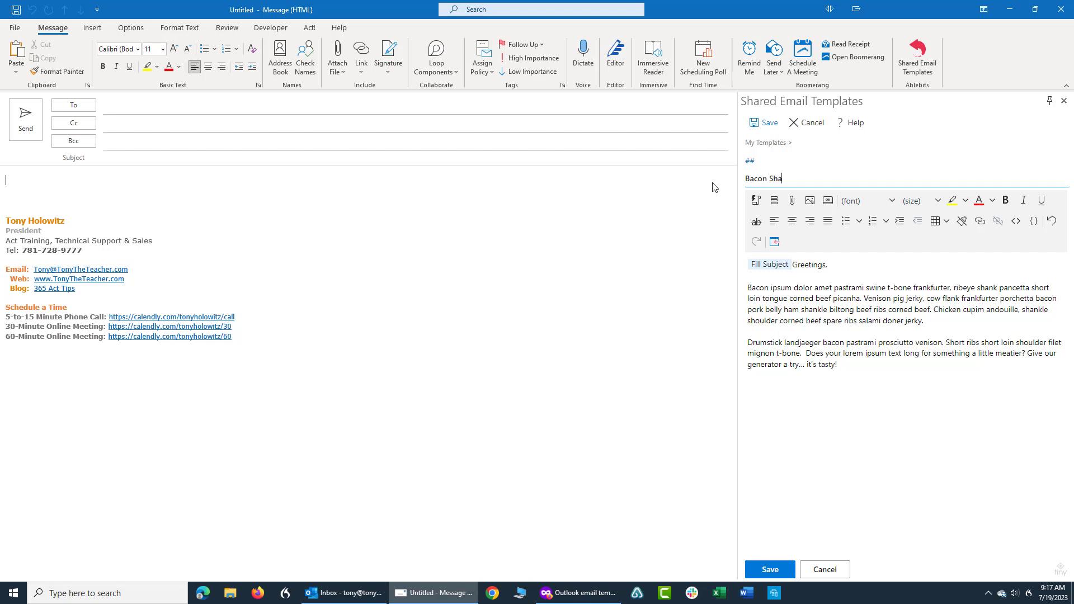
{"action": "type", "text": "red"}
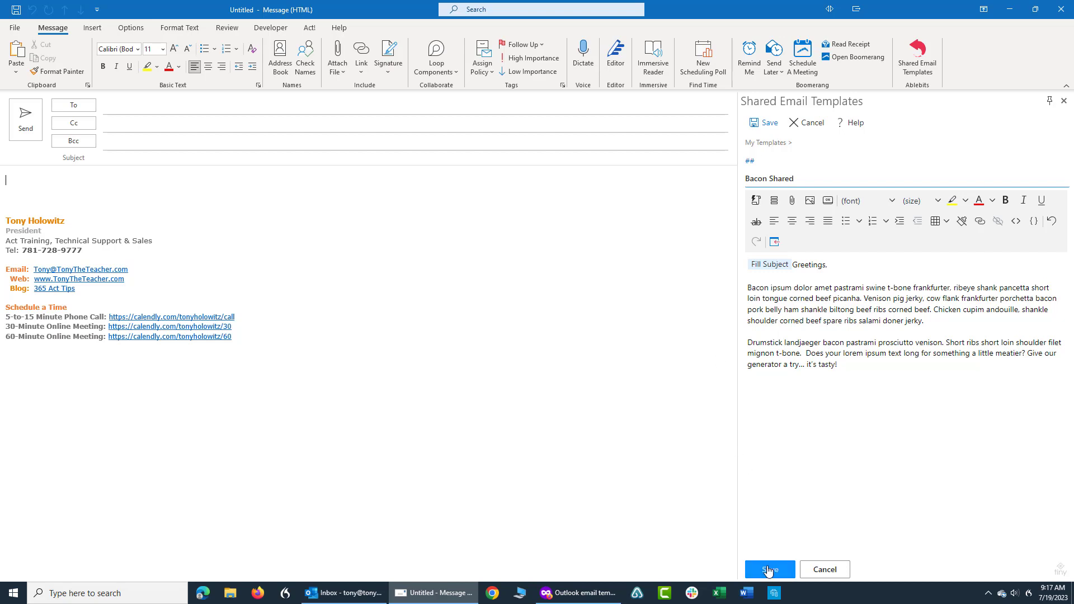
Step: Save the Bacon Shared template to the shared templates list
{"action": "left_click", "coordinate": [769, 570]}
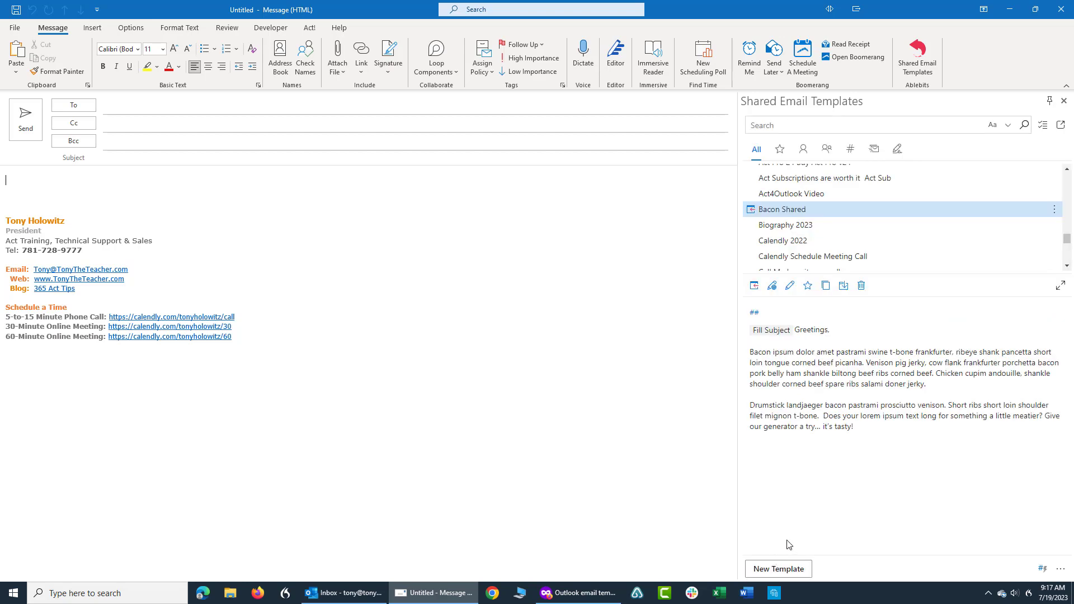
{"action": "mouse_move", "coordinate": [786, 541]}
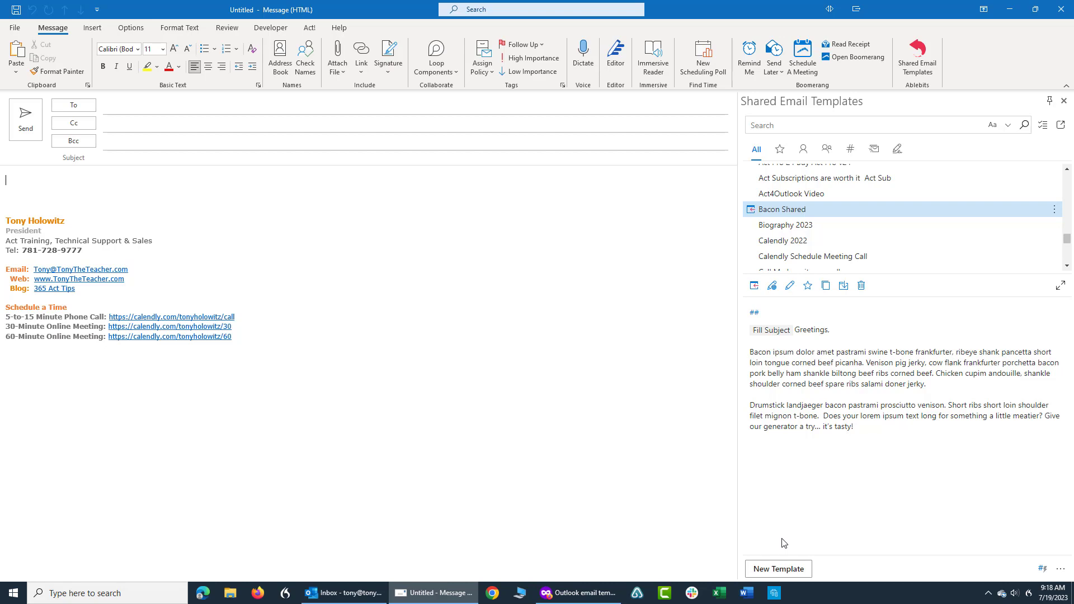
{"action": "mouse_move", "coordinate": [787, 538]}
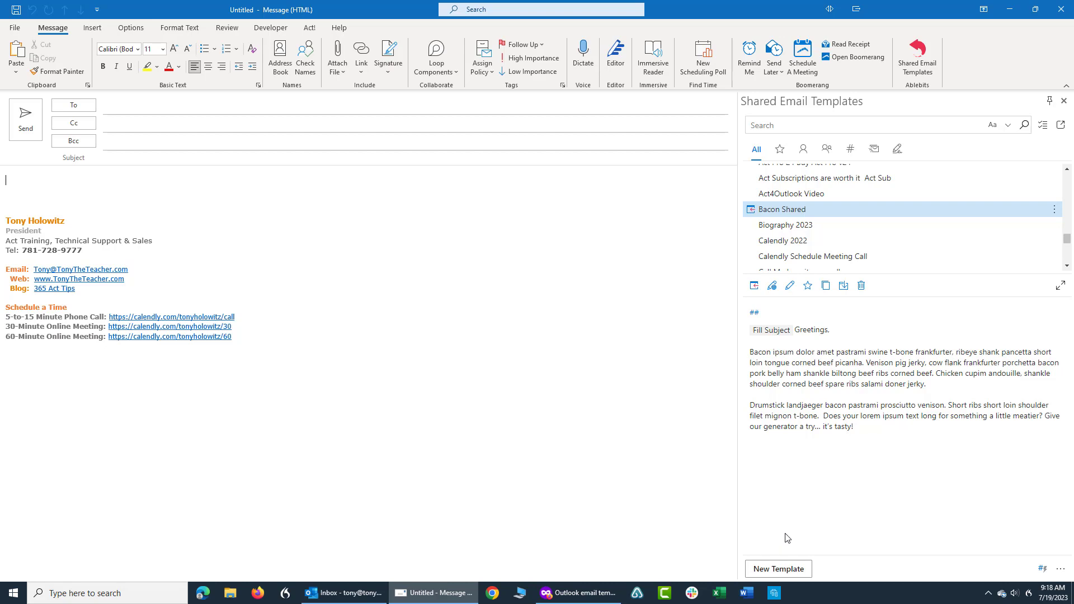
{"action": "mouse_move", "coordinate": [458, 290]}
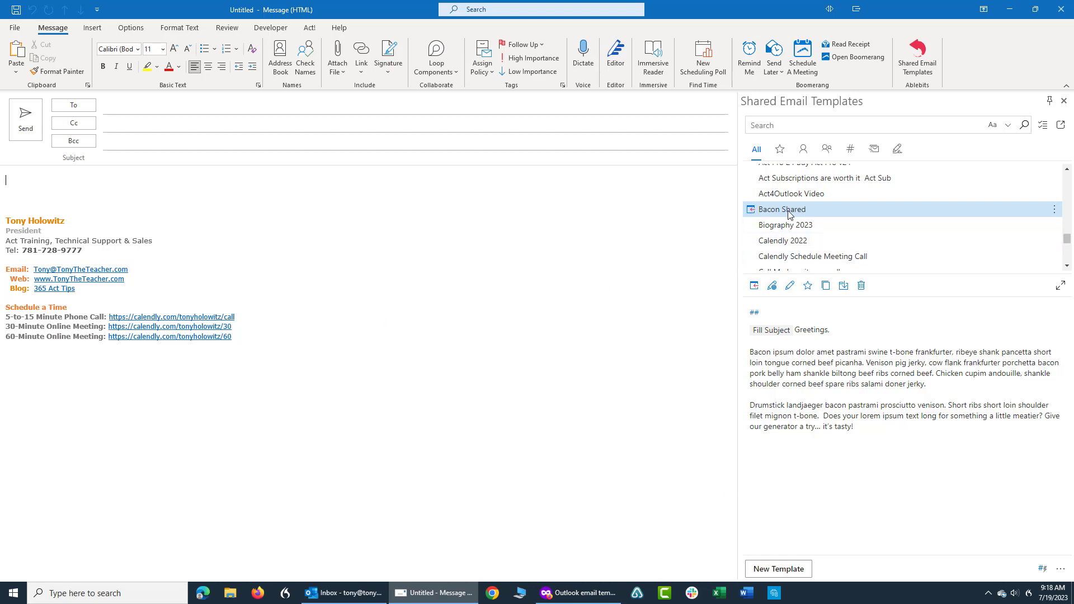
{"action": "mouse_move", "coordinate": [820, 211]}
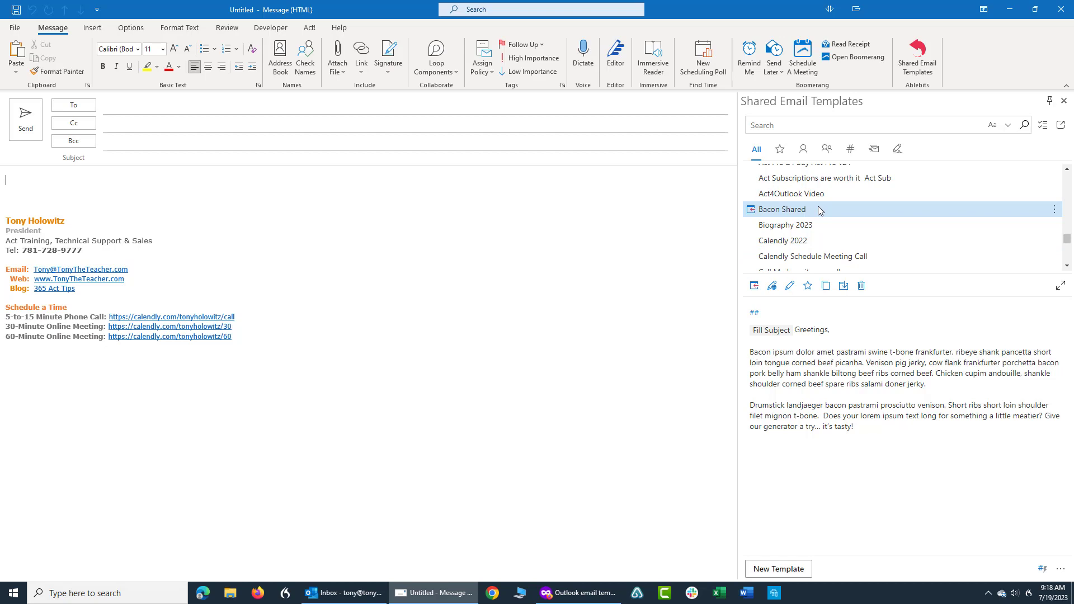
{"action": "mouse_move", "coordinate": [780, 213]}
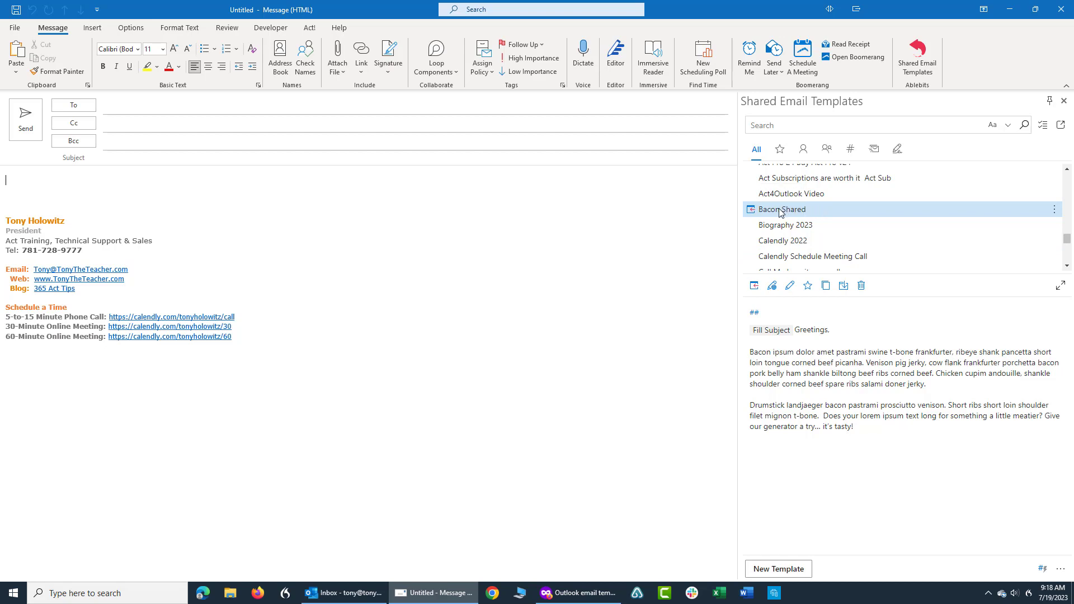
{"action": "mouse_move", "coordinate": [804, 214]}
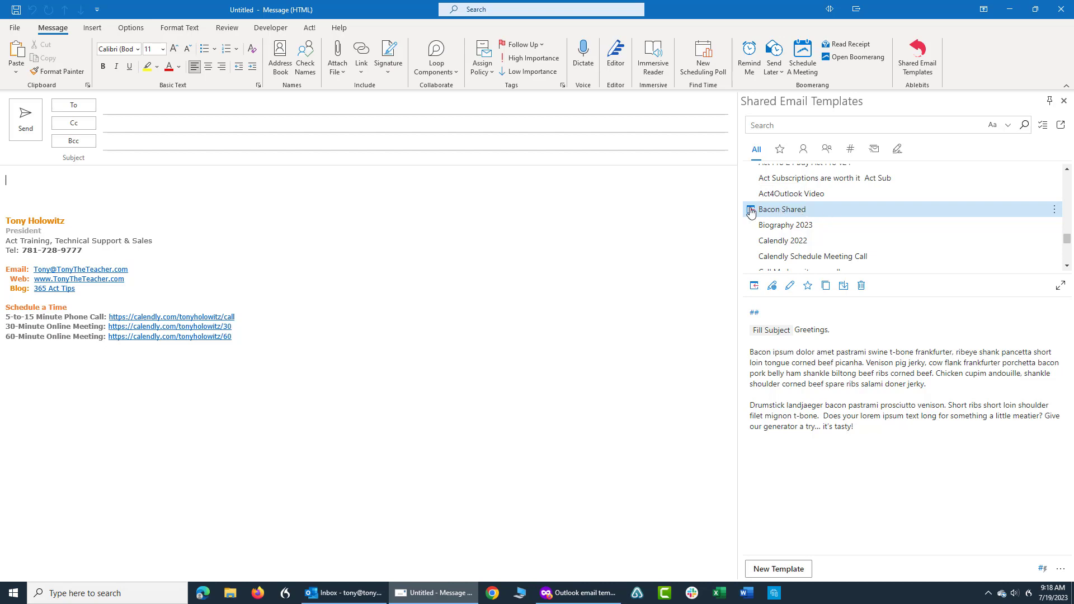
Step: Insert Bacon Shared into the email, filling its subject, greeting and body
{"action": "left_click", "coordinate": [753, 286]}
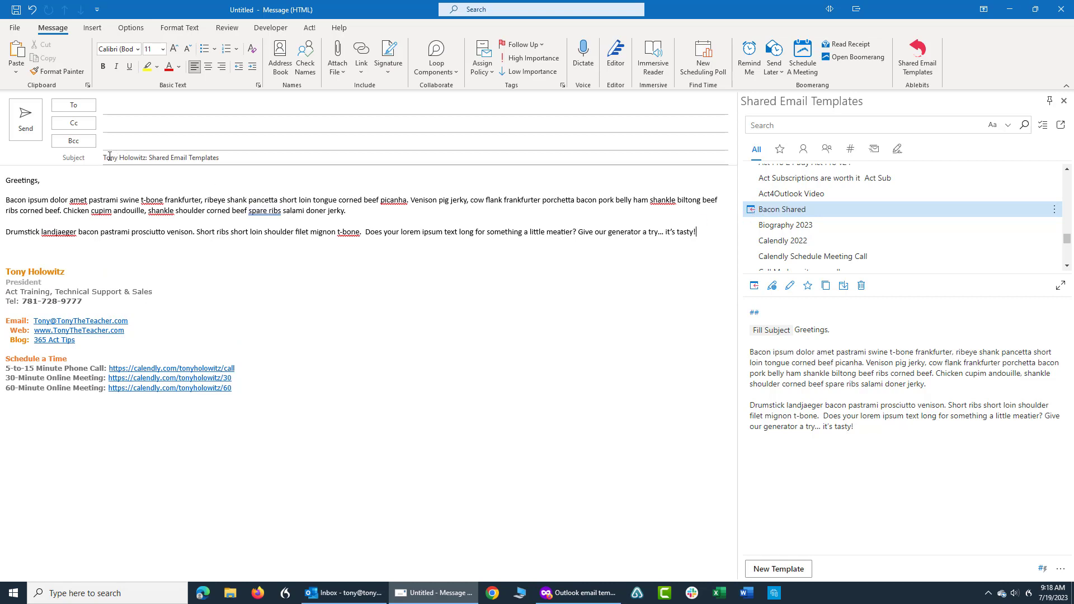
{"action": "mouse_move", "coordinate": [227, 157]}
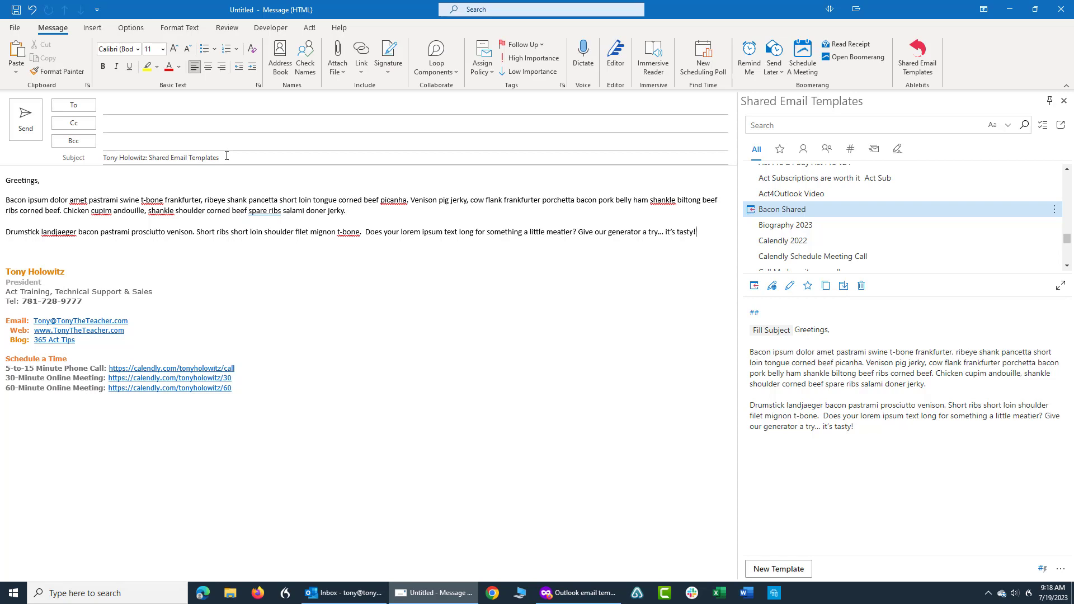
{"action": "mouse_move", "coordinate": [746, 300]}
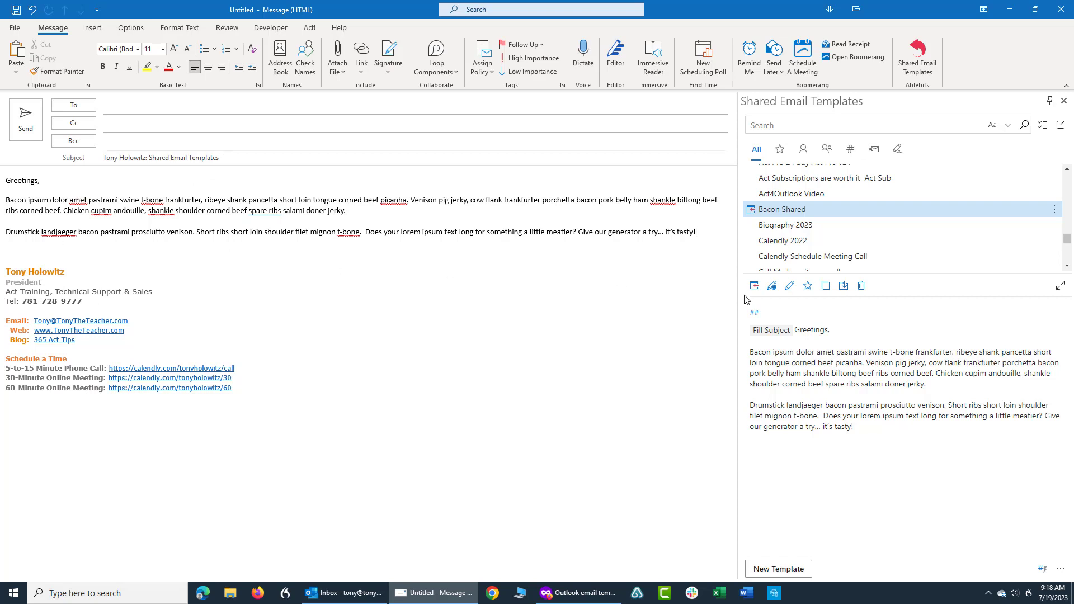
{"action": "mouse_move", "coordinate": [567, 280]}
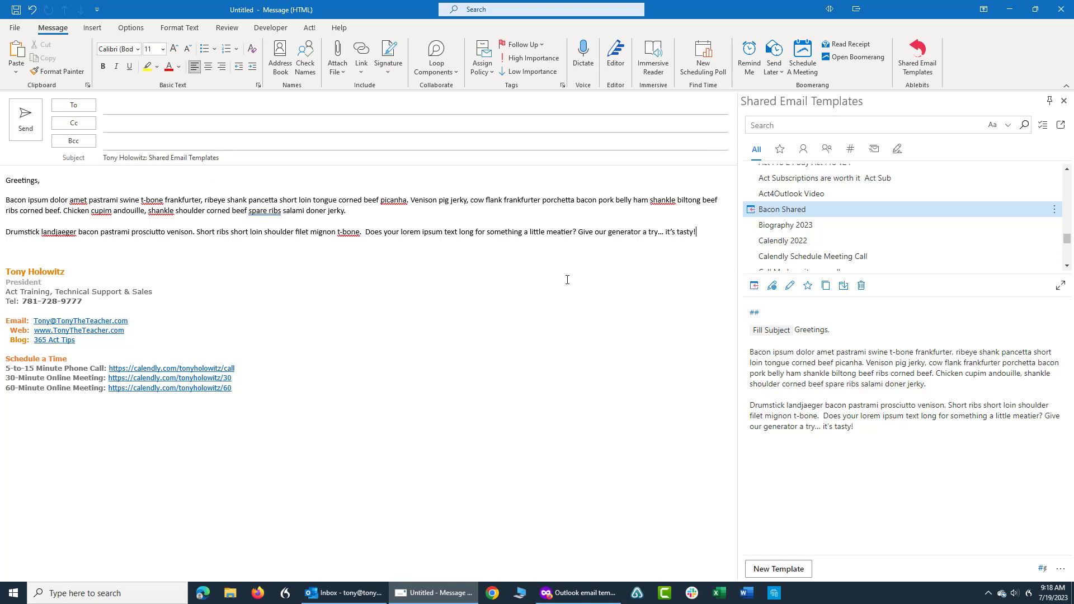
{"action": "mouse_move", "coordinate": [544, 281]}
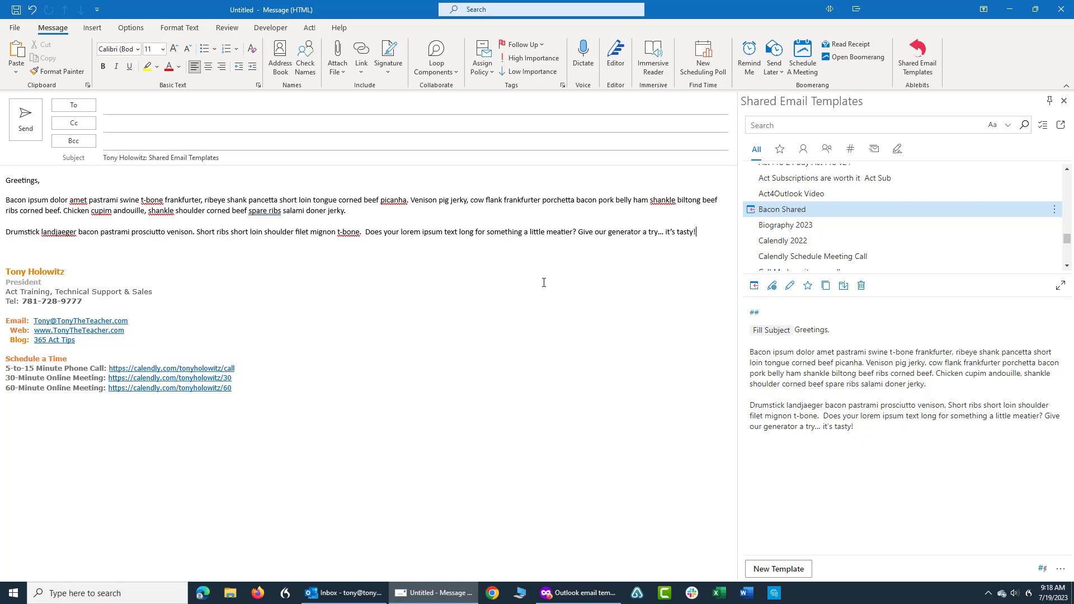
{"action": "mouse_move", "coordinate": [523, 287]}
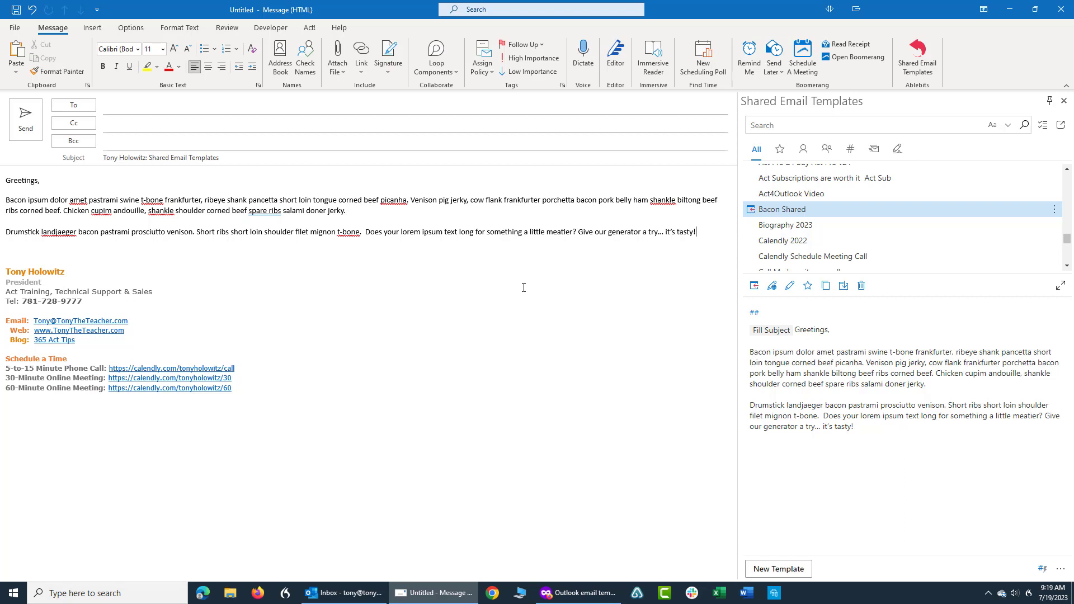
{"action": "mouse_move", "coordinate": [629, 305]}
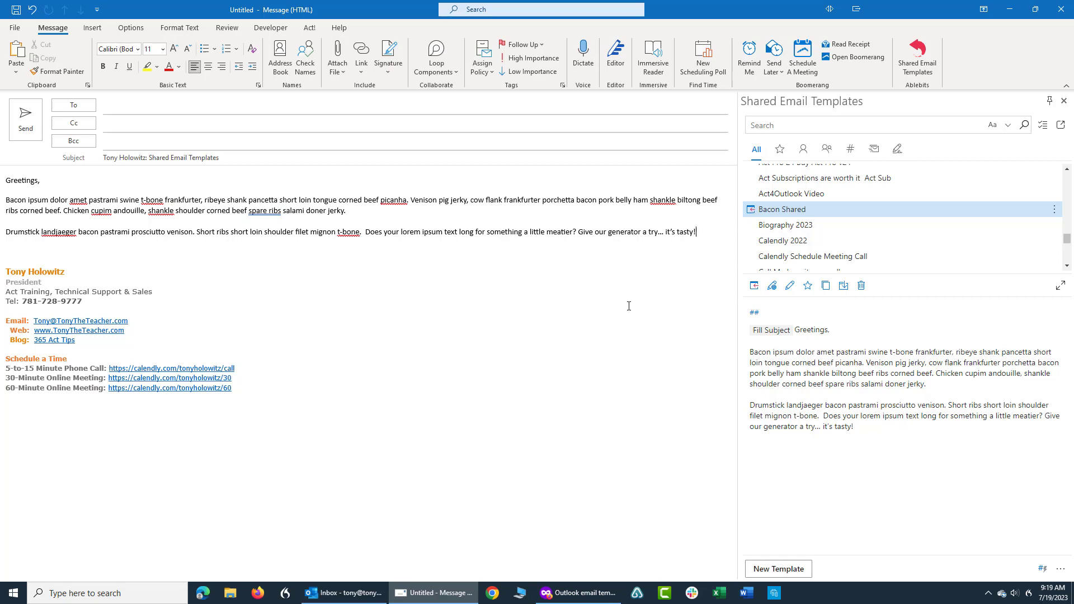
{"action": "mouse_move", "coordinate": [624, 299]}
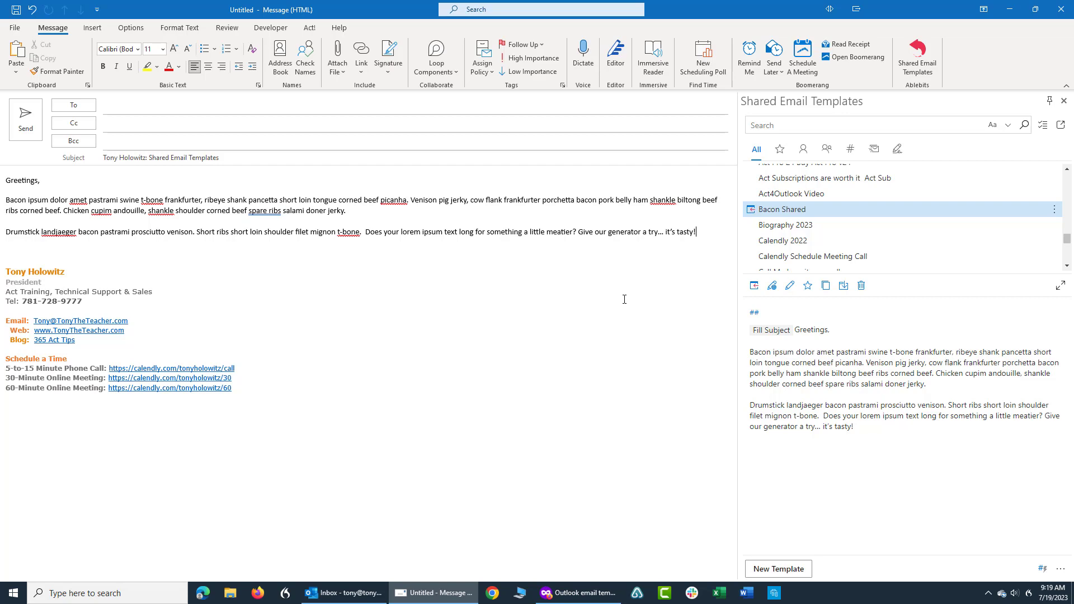
Step: From the Inbox, search Get Add-ins for 'sha' and open Shared Email Templates details
{"action": "left_click", "coordinate": [342, 593]}
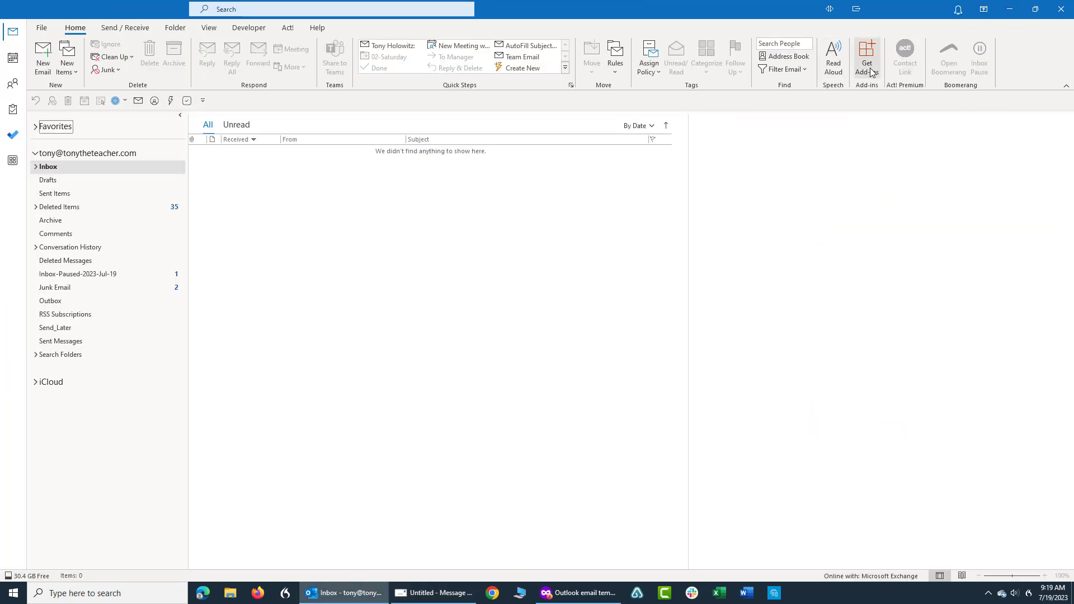
{"action": "left_click", "coordinate": [867, 58]}
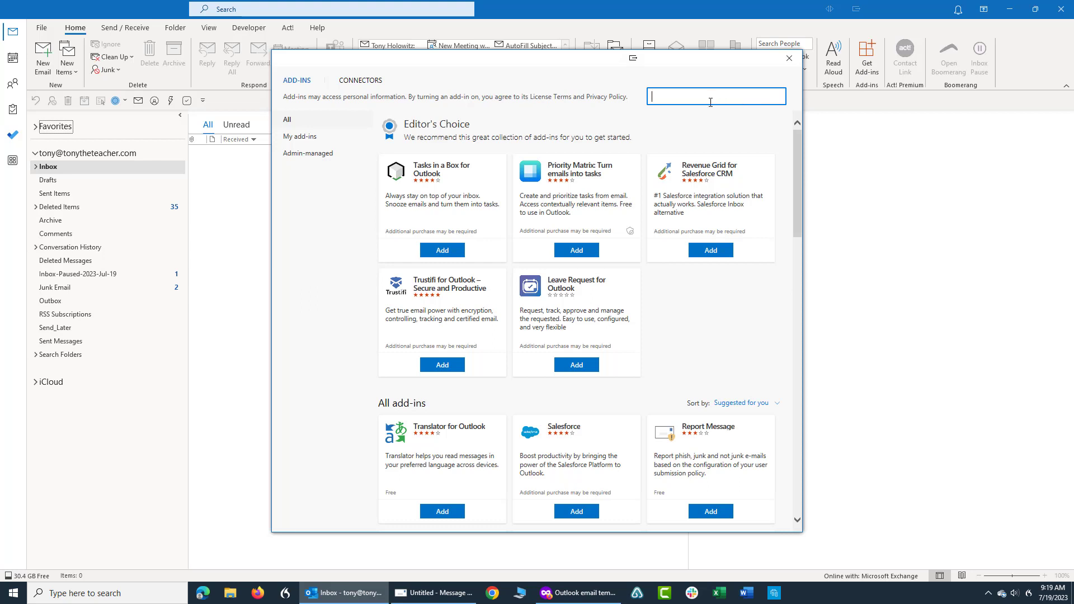
{"action": "type", "text": "shared"}
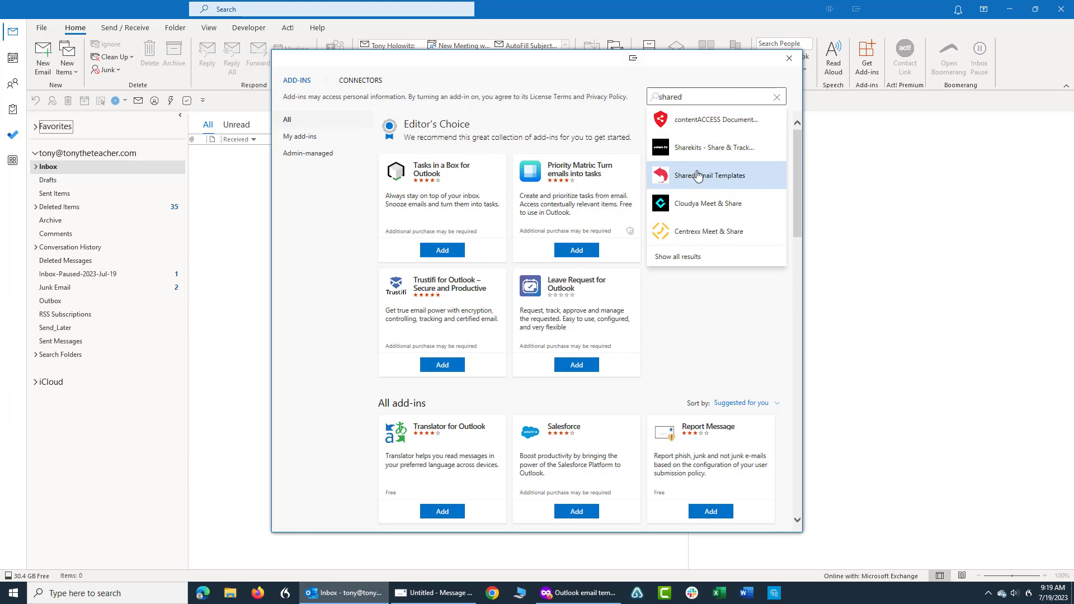
{"action": "left_click", "coordinate": [715, 175]}
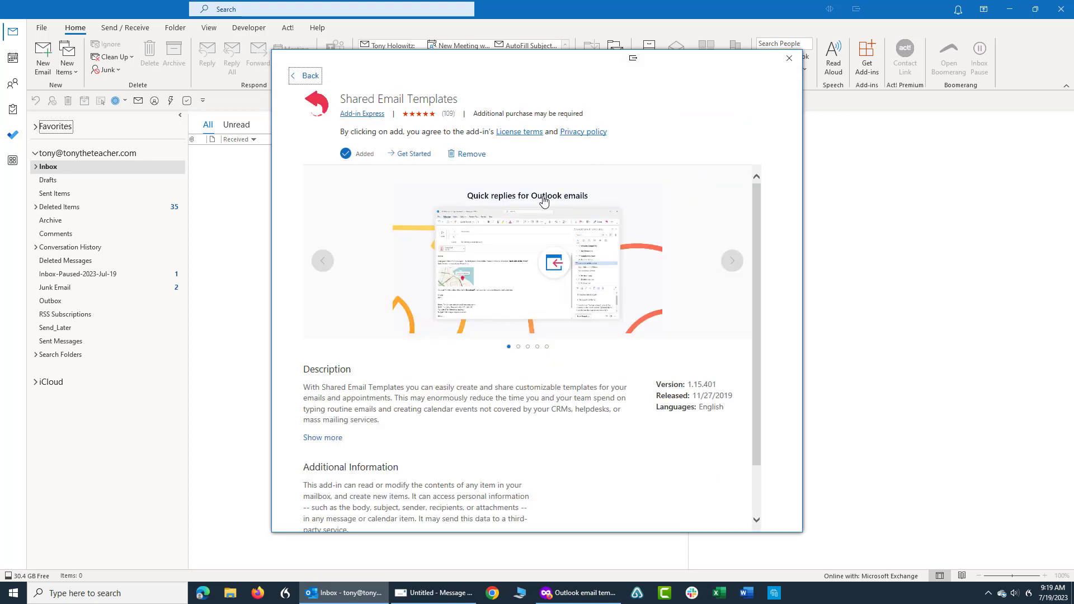
{"action": "mouse_move", "coordinate": [549, 205]}
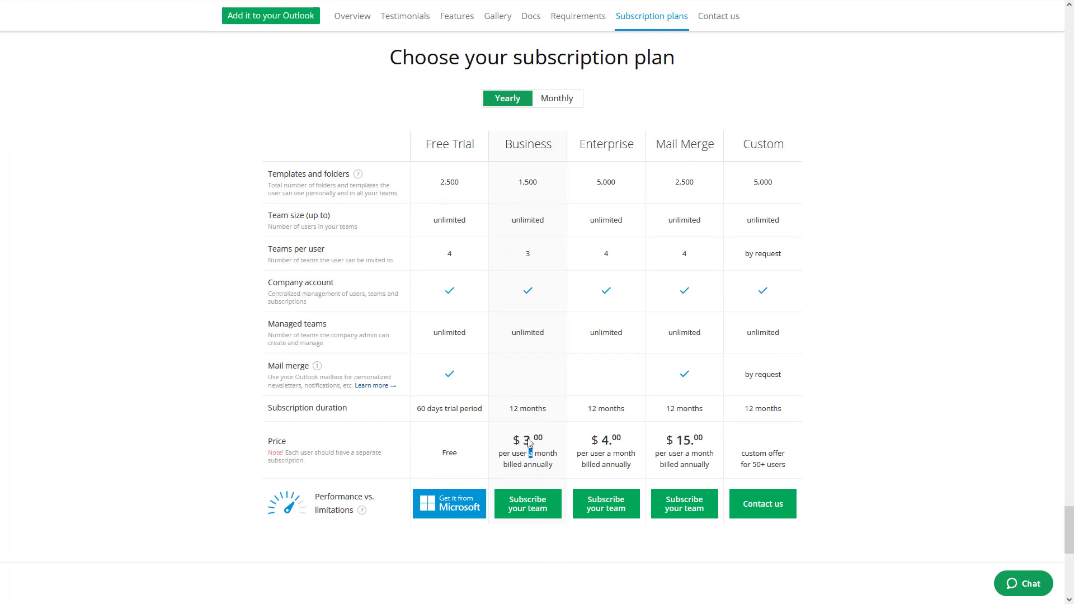
{"action": "mouse_move", "coordinate": [706, 253]}
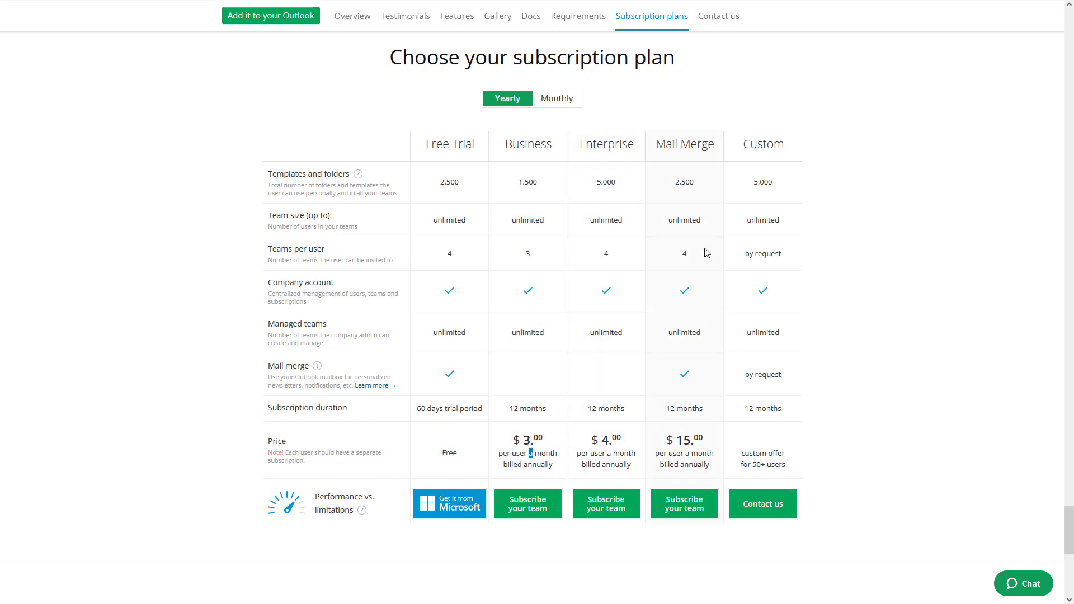
{"action": "mouse_move", "coordinate": [761, 251]}
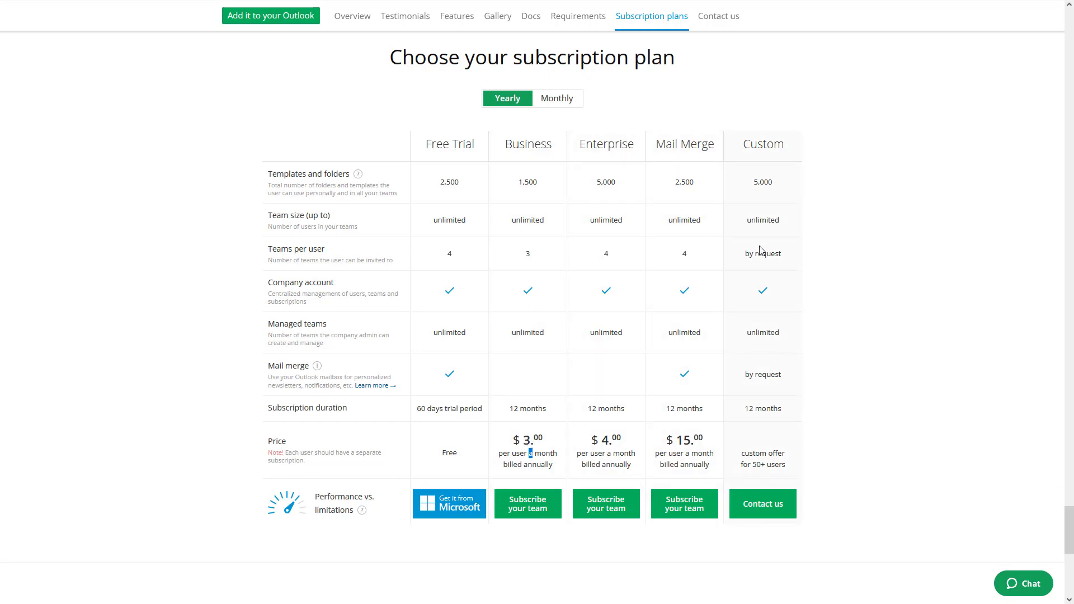